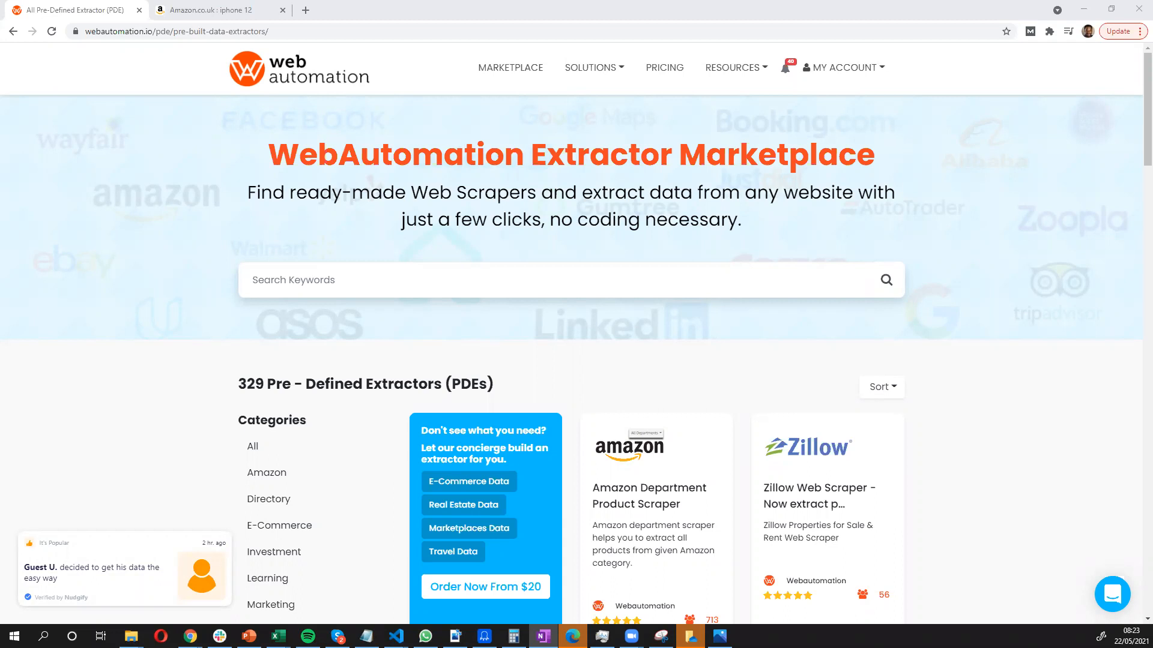
{"action": "mouse_move", "coordinate": [514, 343]}
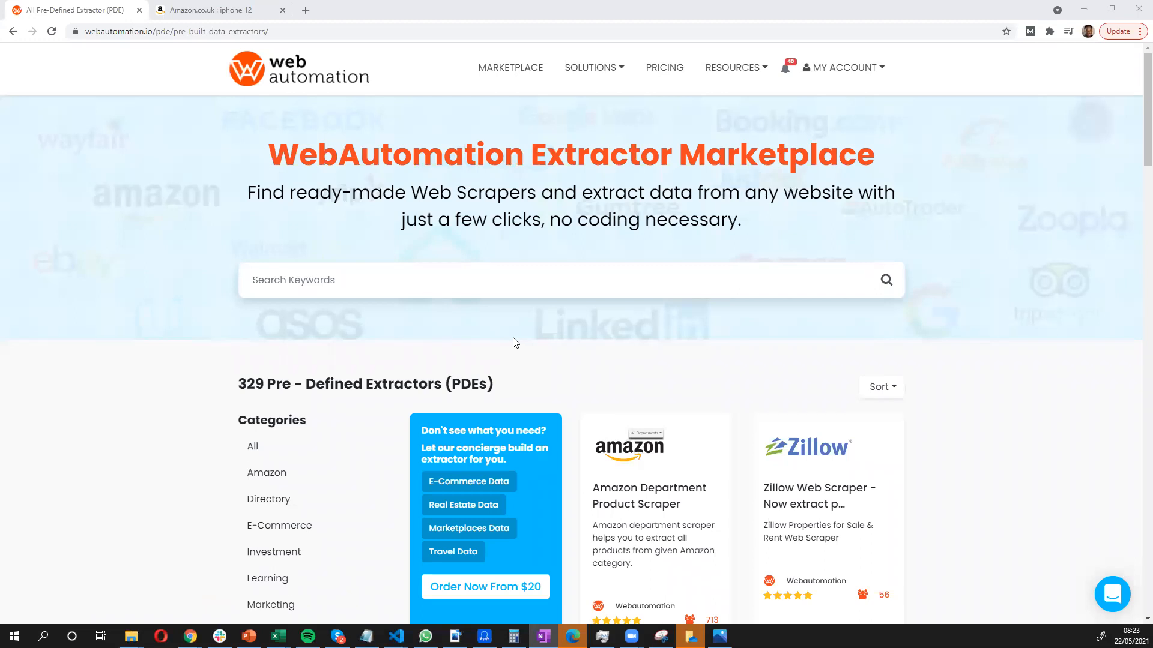
{"action": "mouse_move", "coordinate": [475, 331]}
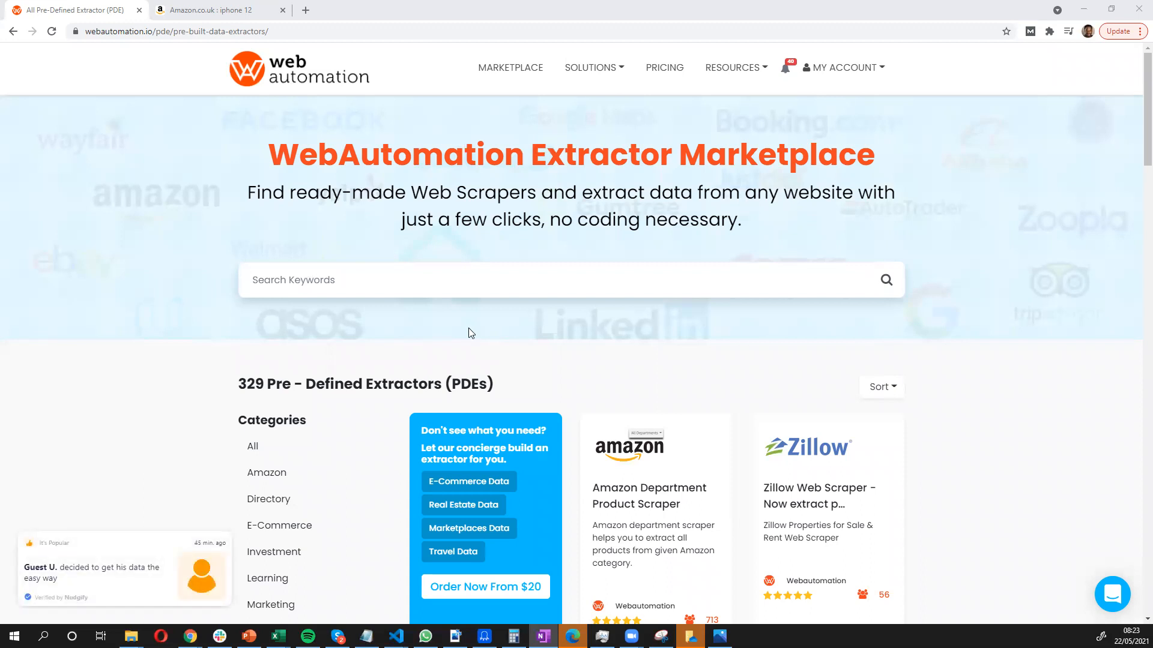
{"action": "mouse_move", "coordinate": [511, 68]}
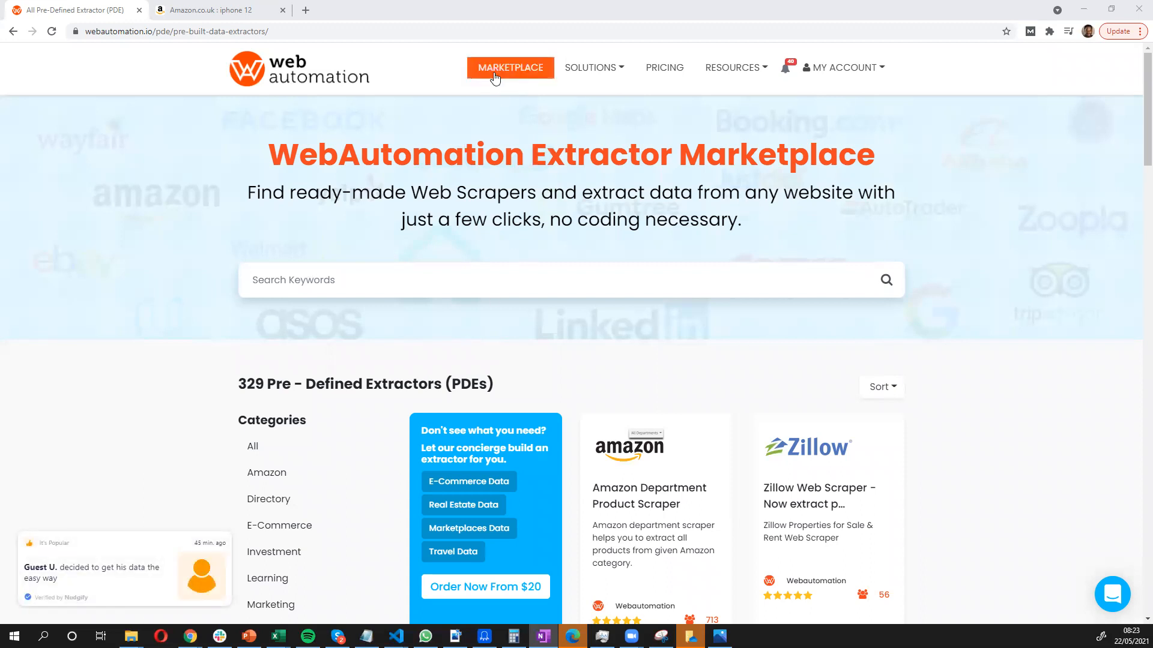
{"action": "mouse_move", "coordinate": [510, 67]}
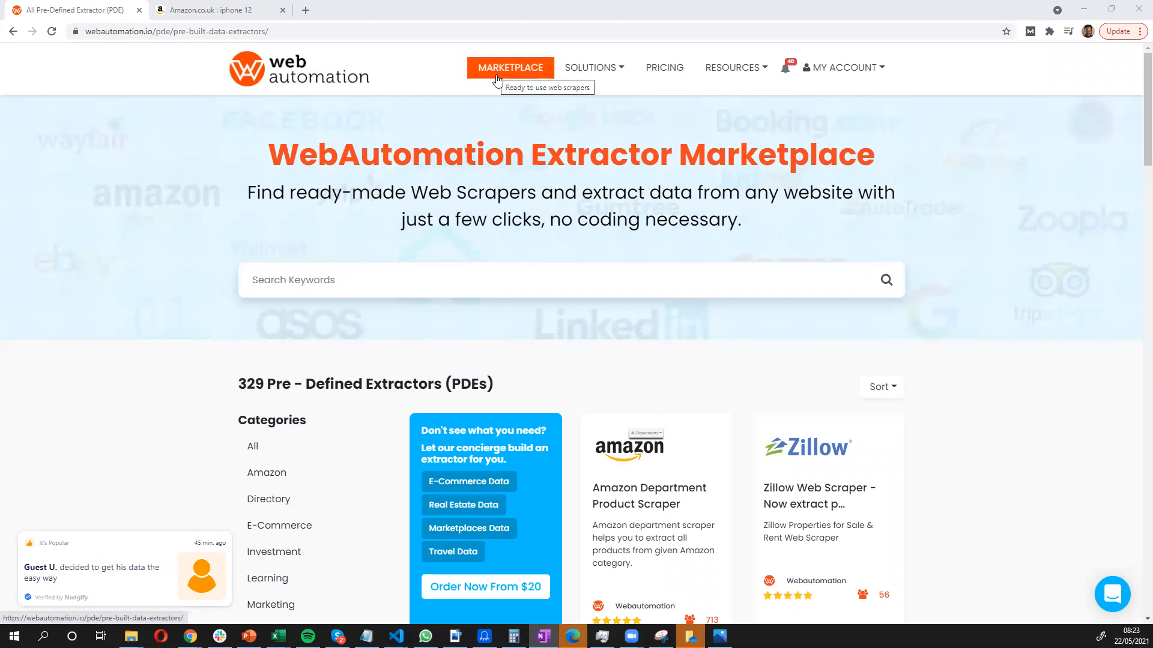
{"action": "mouse_move", "coordinate": [271, 352]}
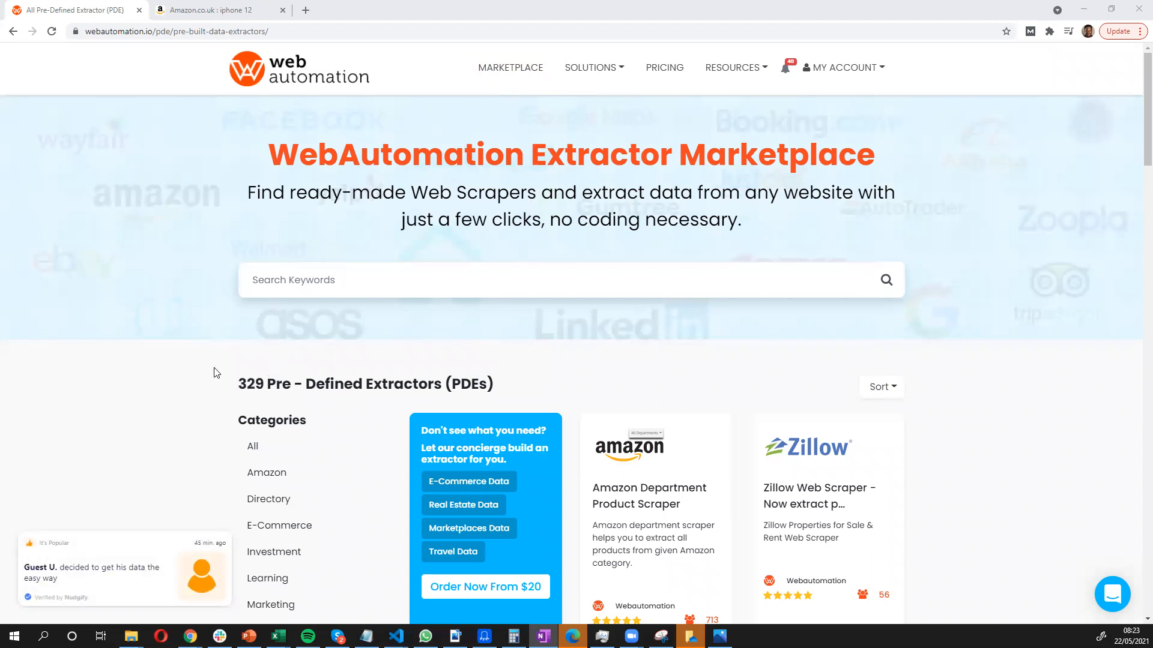
Search the extractor marketplace for 'amazon' and browse the 8 matching Amazon extractors
{"action": "scroll", "scroll_direction": "down", "scroll_amount": 3}
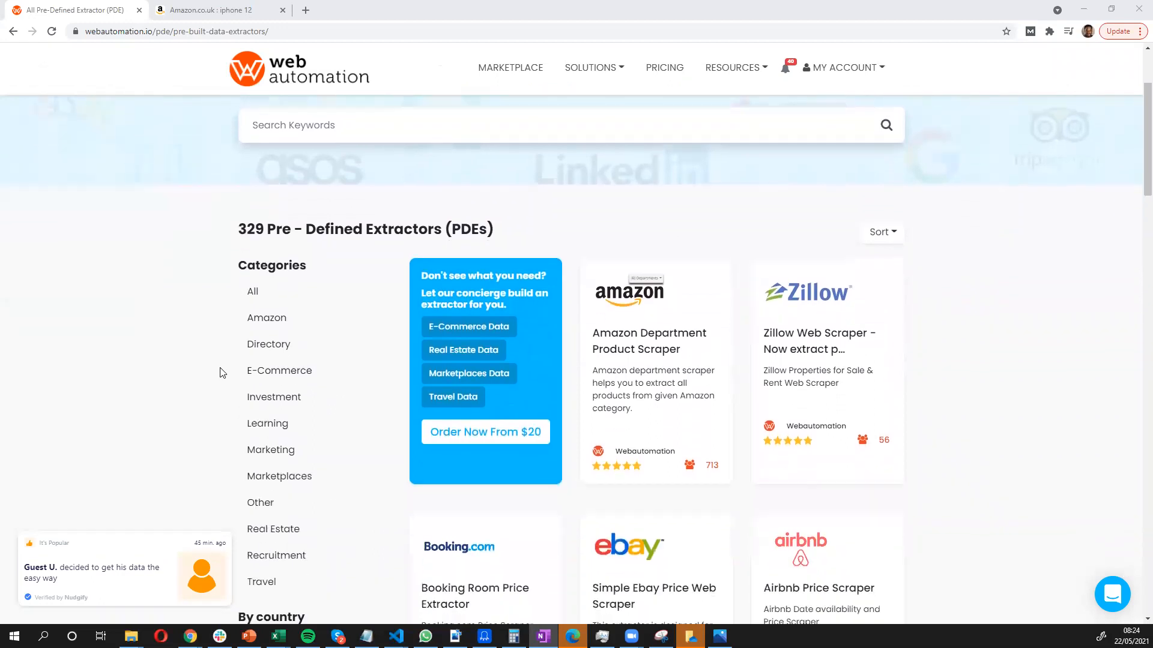
{"action": "scroll", "scroll_direction": "down", "scroll_amount": 3}
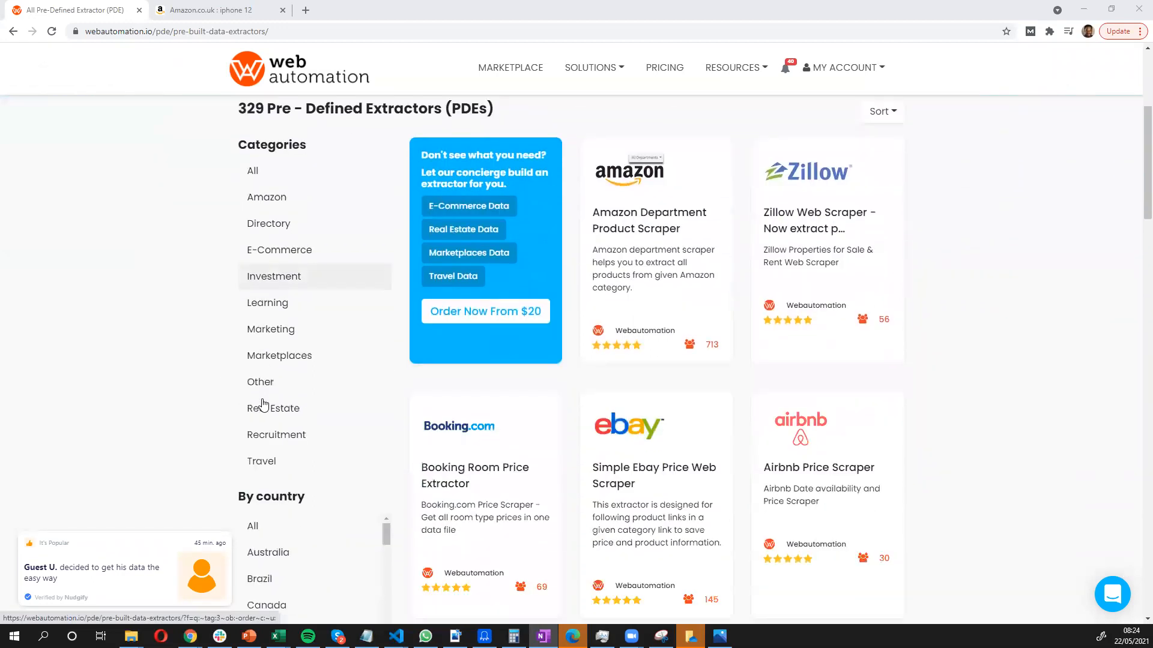
{"action": "scroll", "scroll_direction": "down", "scroll_amount": 3}
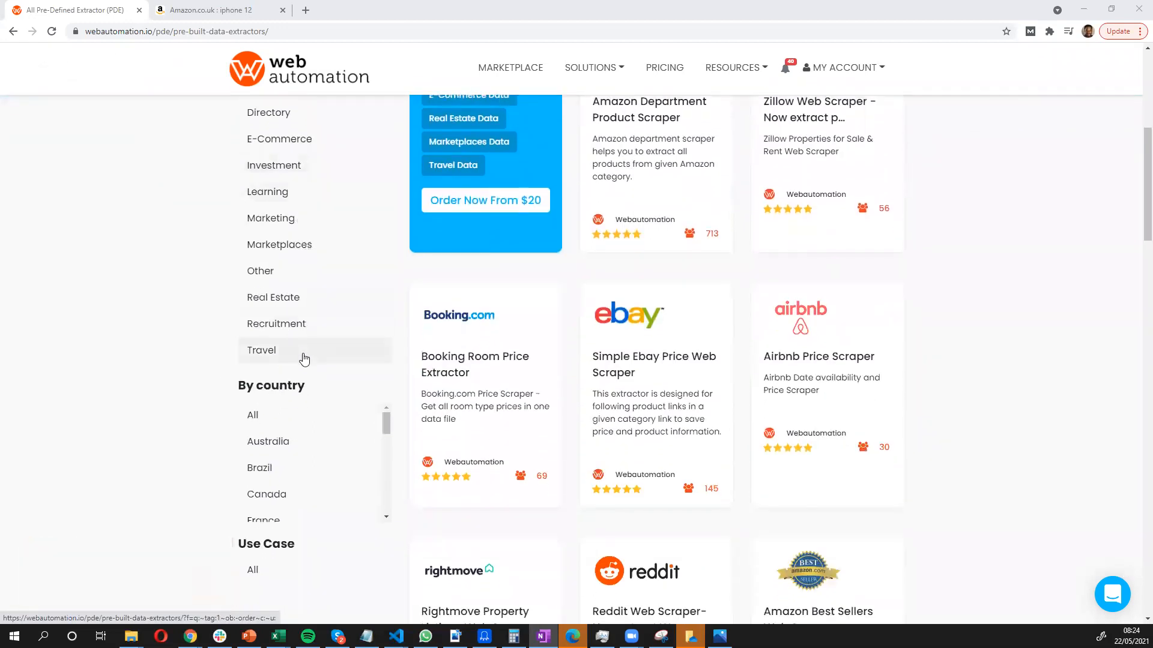
{"action": "scroll", "scroll_direction": "down", "scroll_amount": 3}
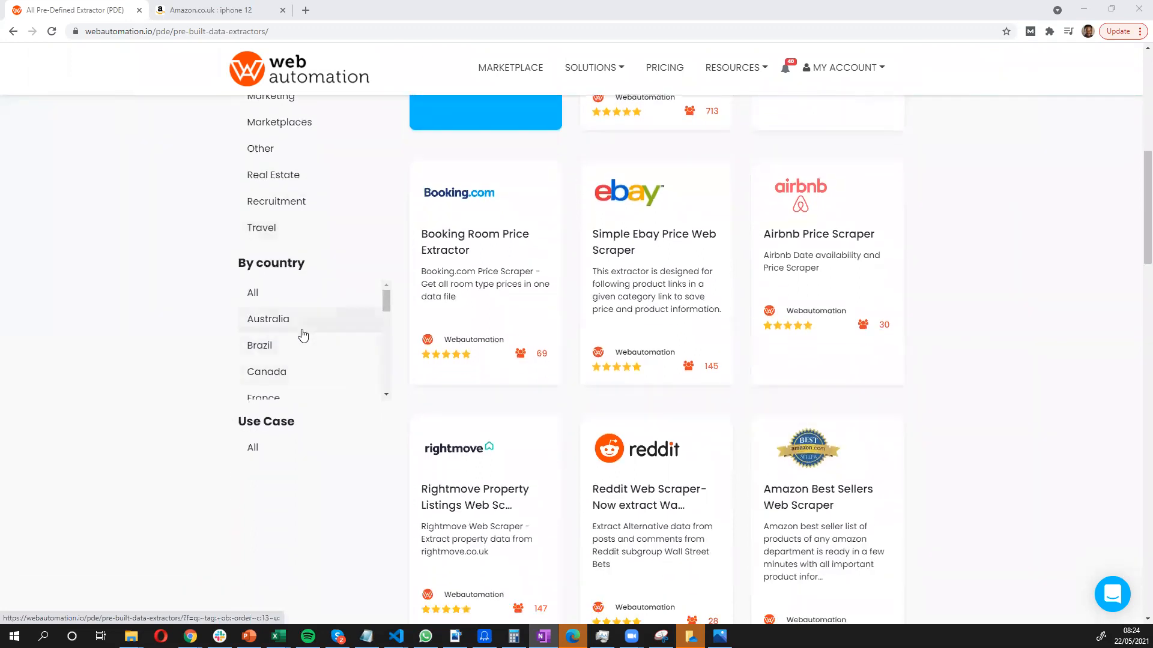
{"action": "scroll", "scroll_direction": "up", "scroll_amount": 3}
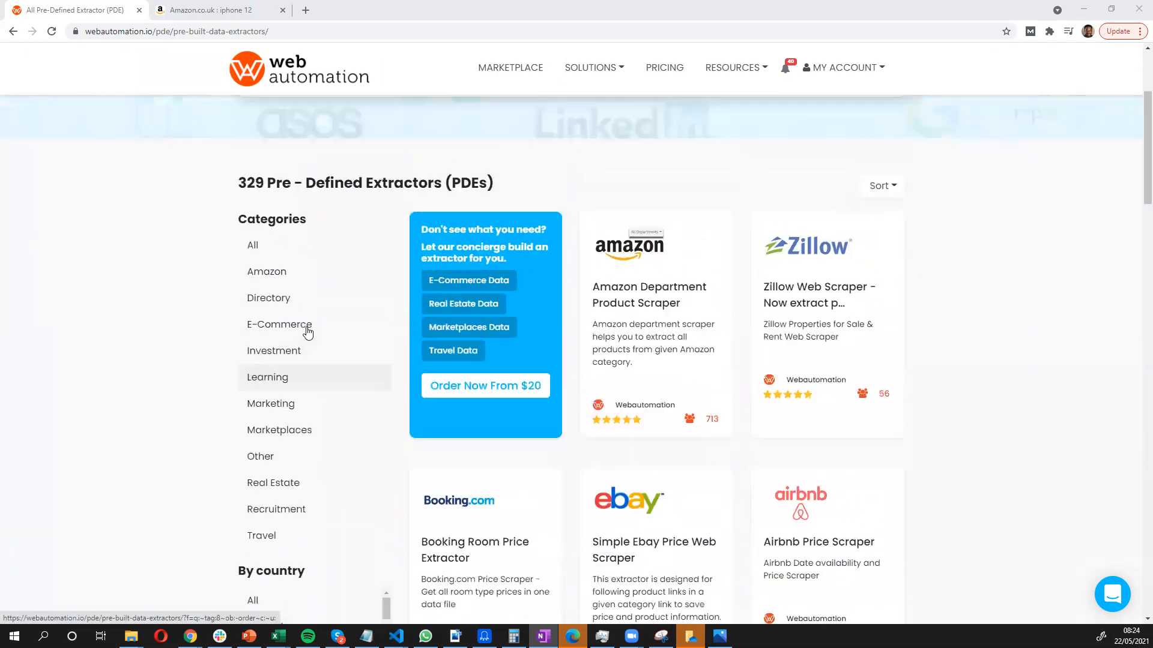
{"action": "scroll", "scroll_direction": "up", "scroll_amount": 3}
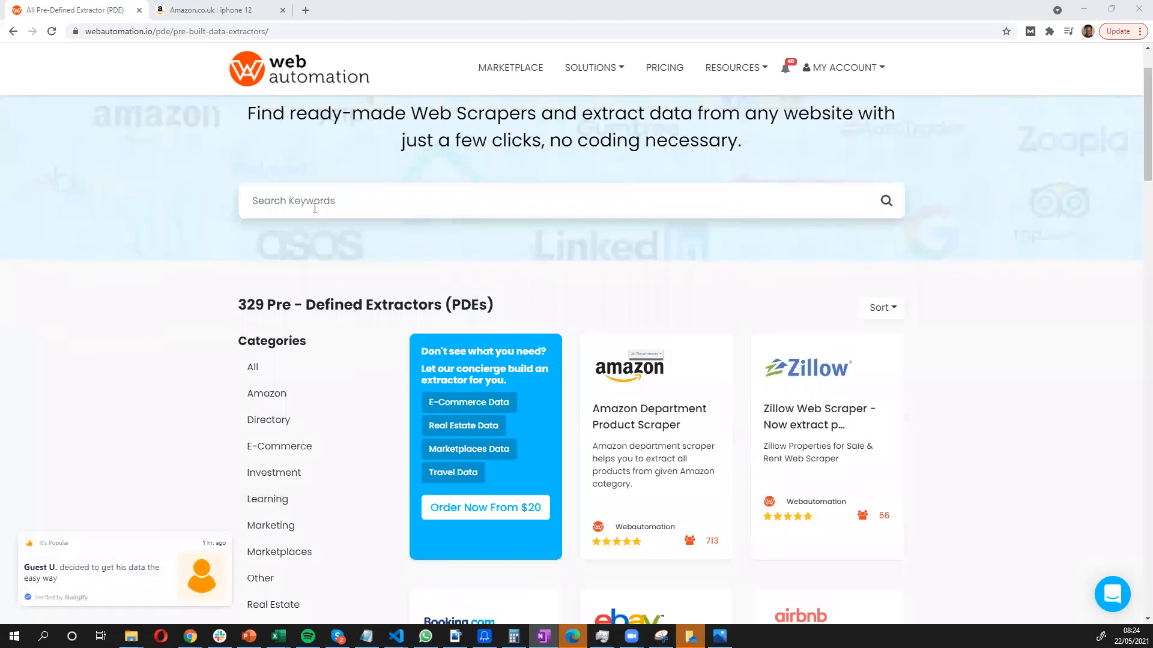
{"action": "scroll", "scroll_direction": "up", "scroll_amount": 3}
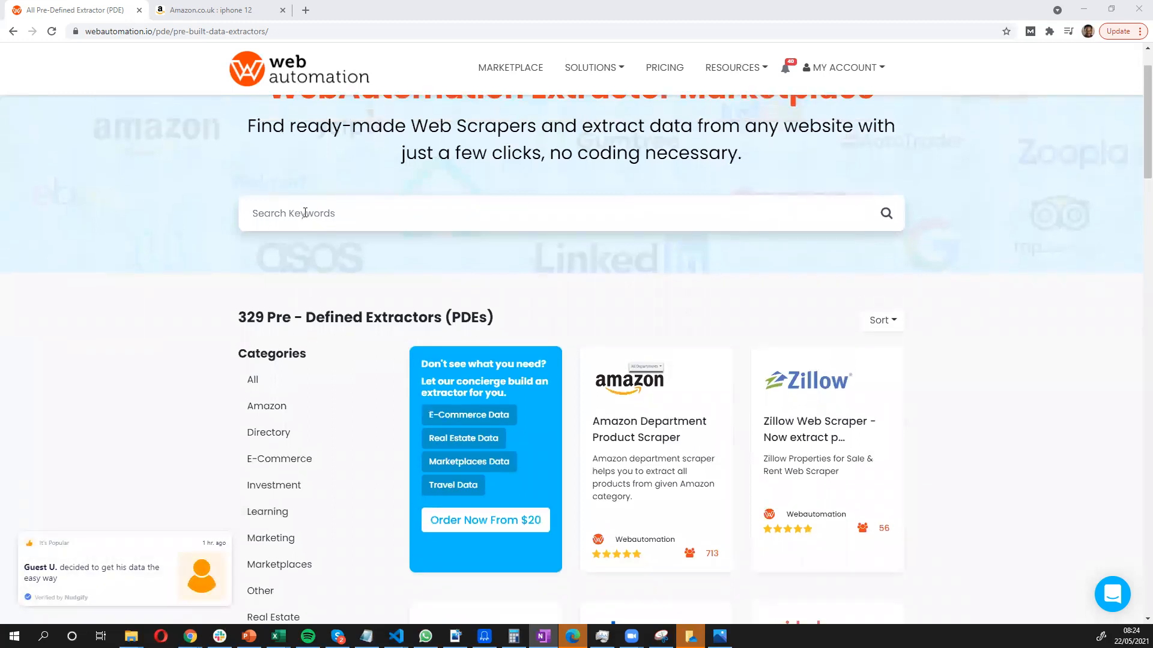
{"action": "type", "text": "a"}
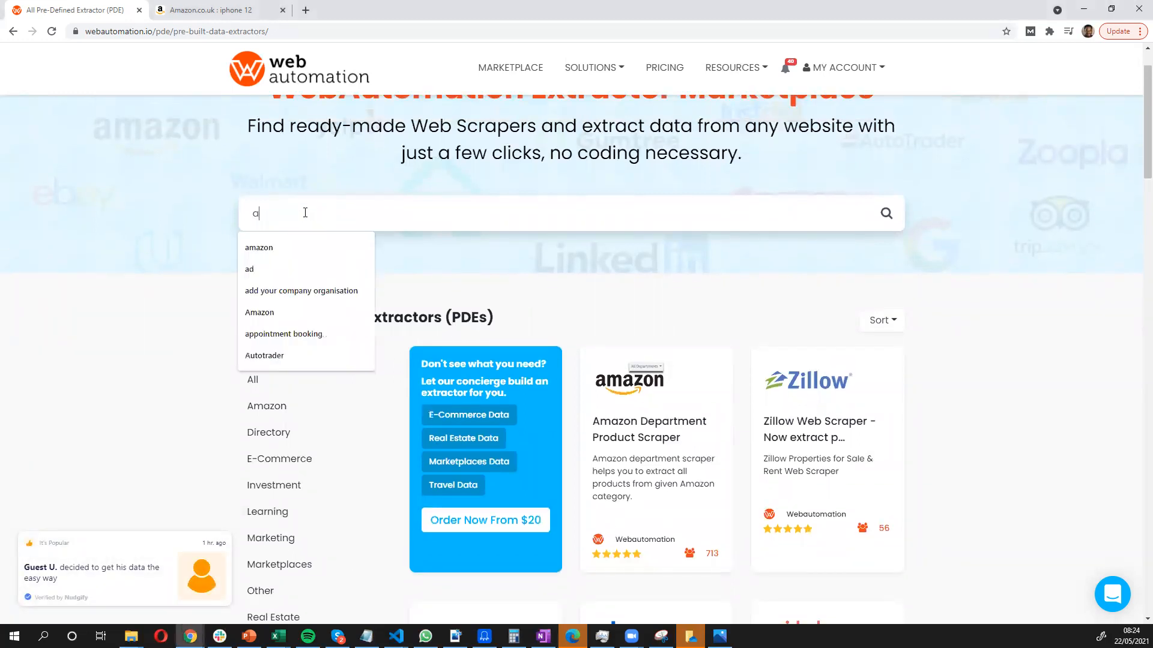
{"action": "type", "text": "mazon"}
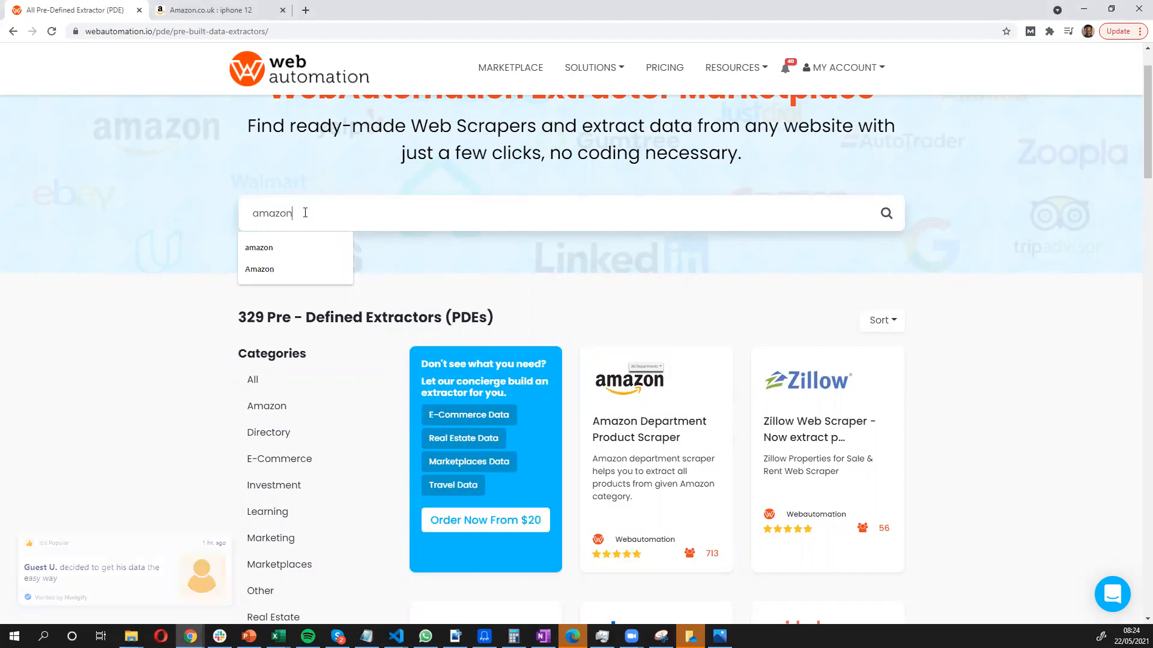
{"action": "left_click", "coordinate": [258, 247]}
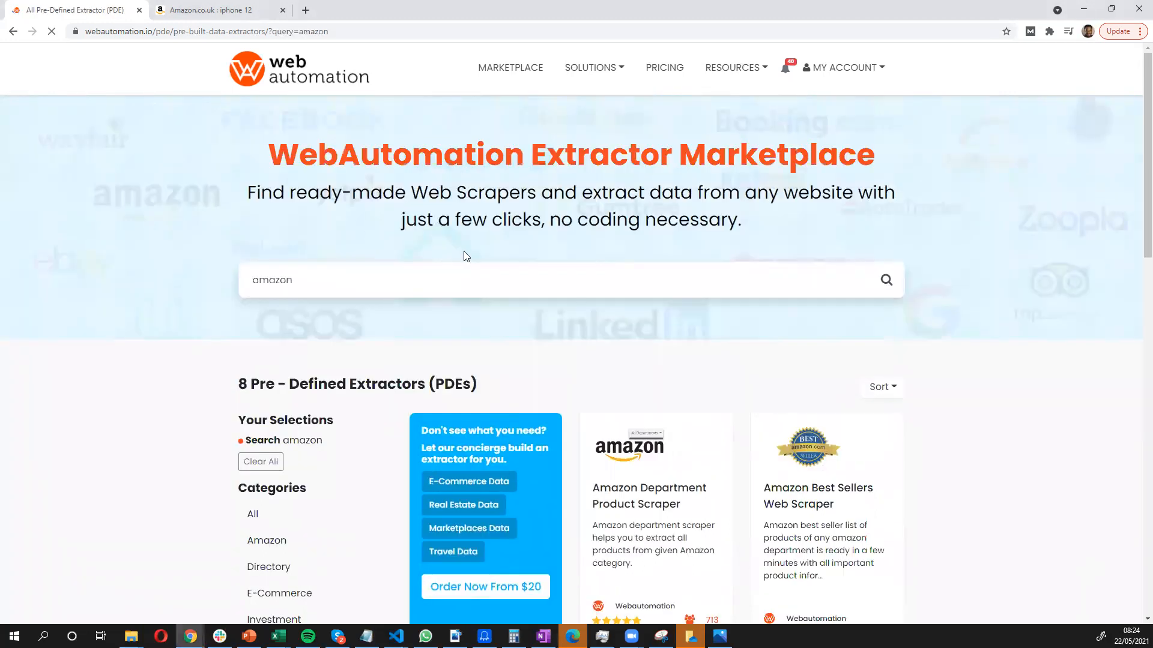
{"action": "scroll", "scroll_direction": "down", "scroll_amount": 3}
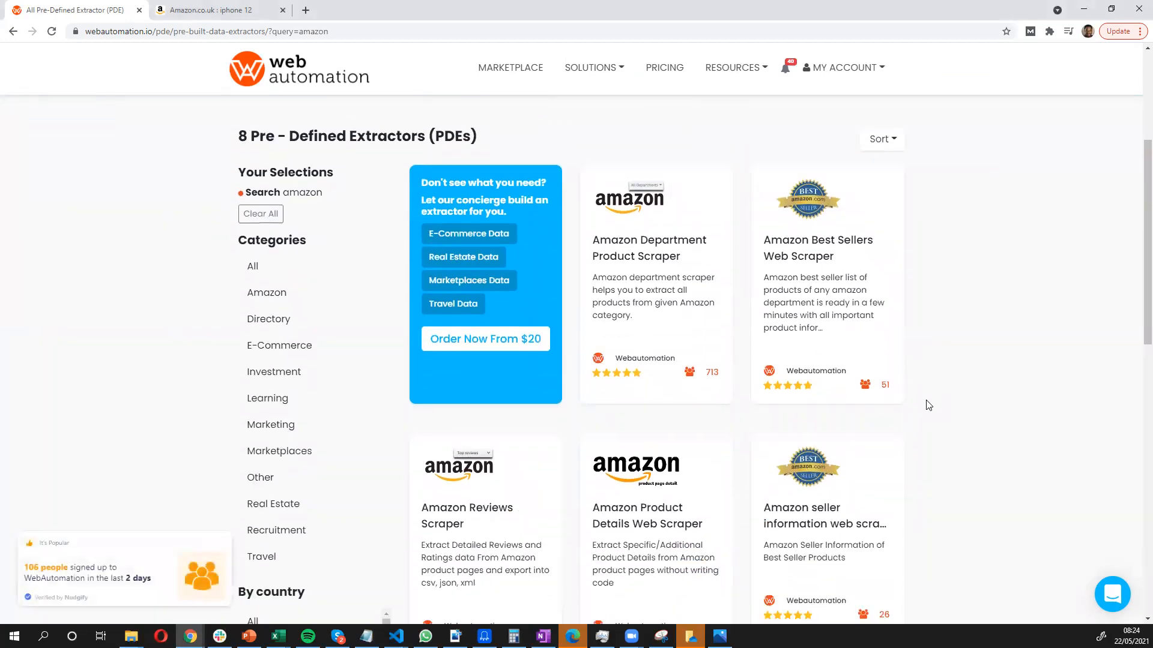
{"action": "mouse_move", "coordinate": [649, 267]}
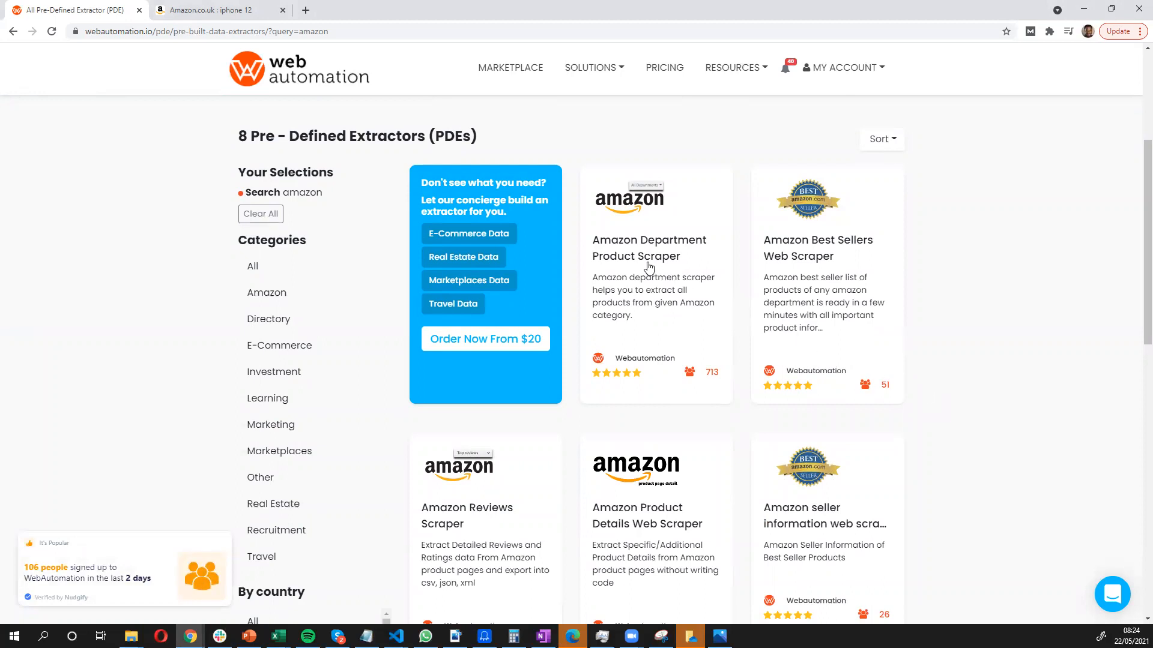
{"action": "mouse_move", "coordinate": [642, 265]}
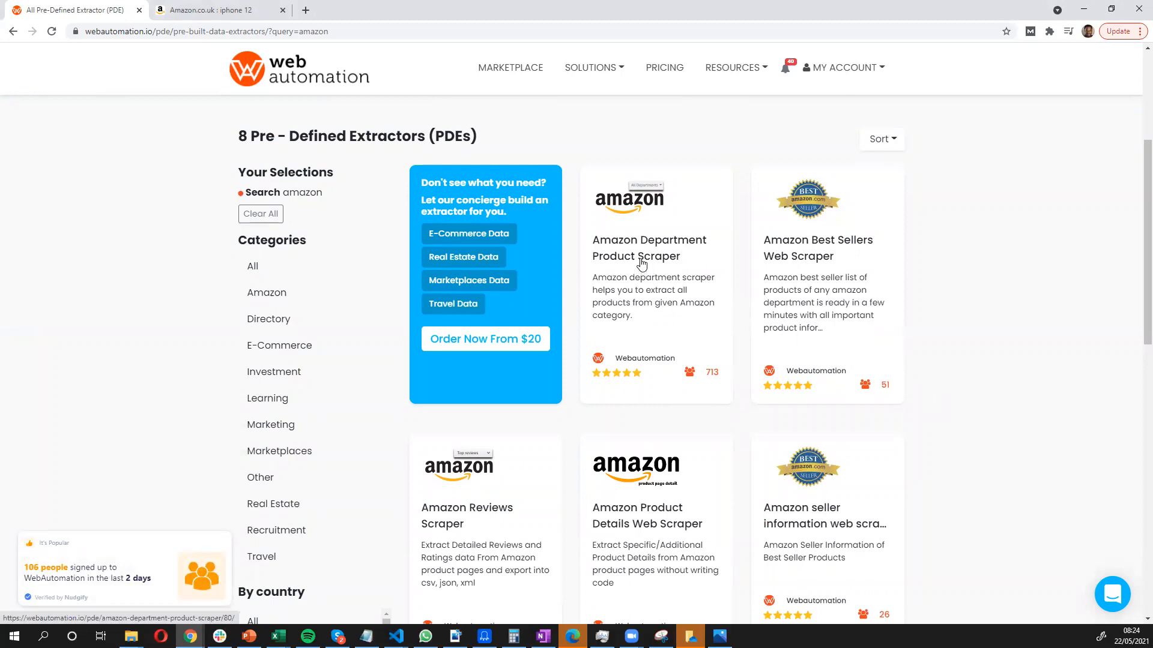
Open the Amazon Department Product Scraper and review its sample JSON and output table
{"action": "left_click", "coordinate": [636, 248]}
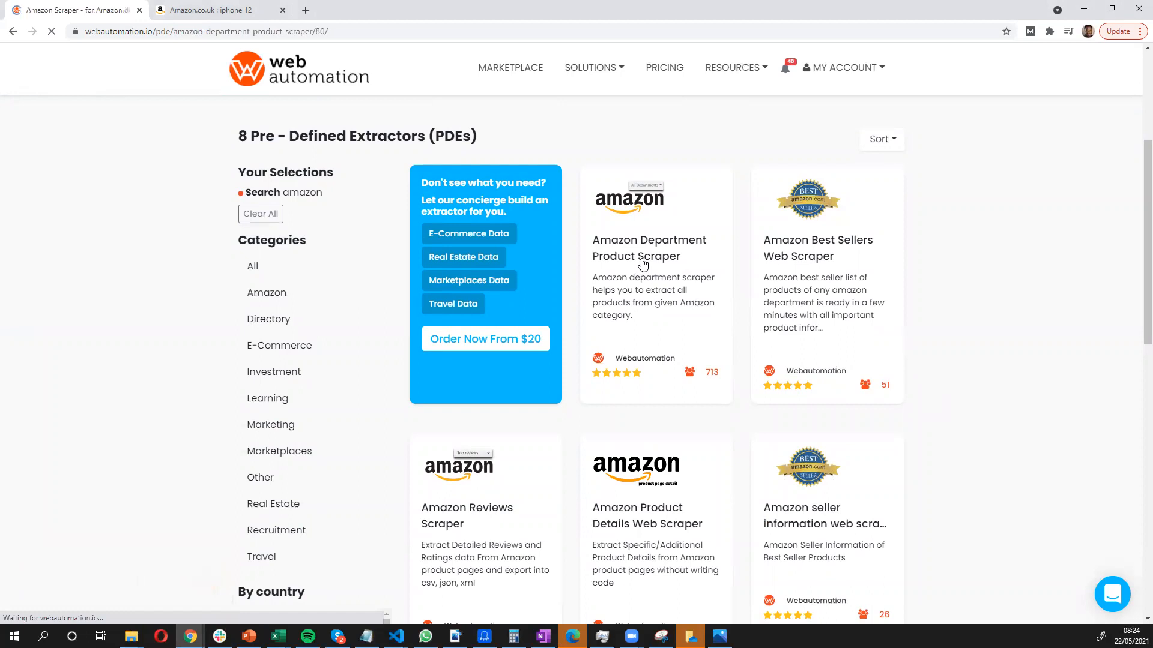
{"action": "left_click", "coordinate": [649, 248]}
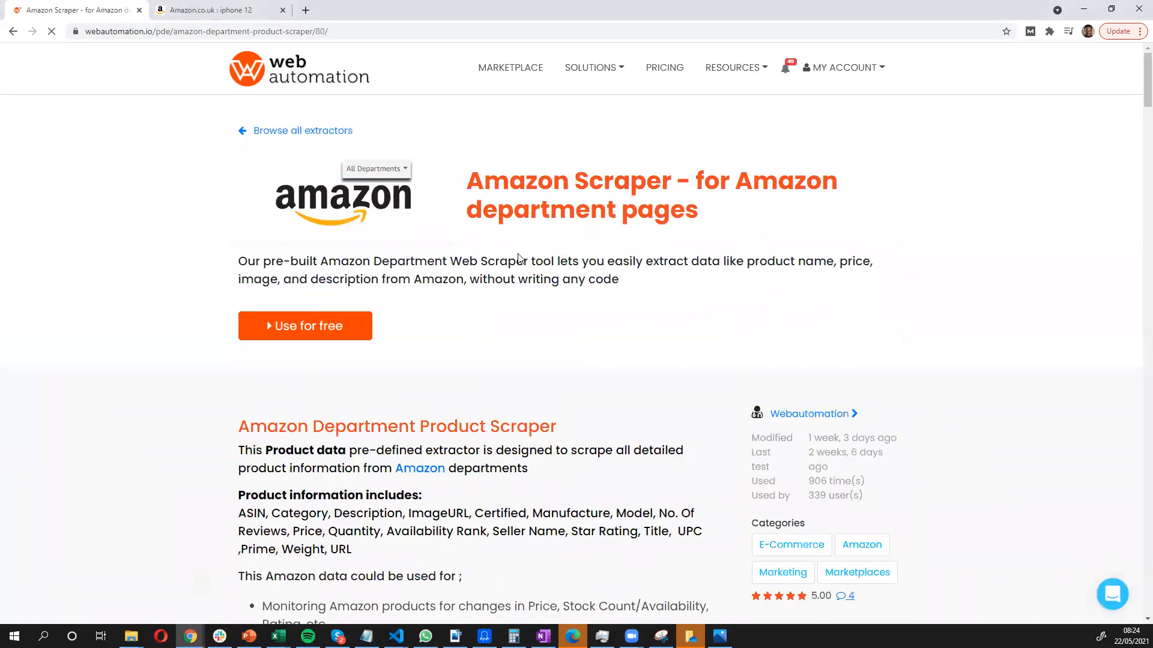
{"action": "scroll", "scroll_direction": "down", "scroll_amount": 3}
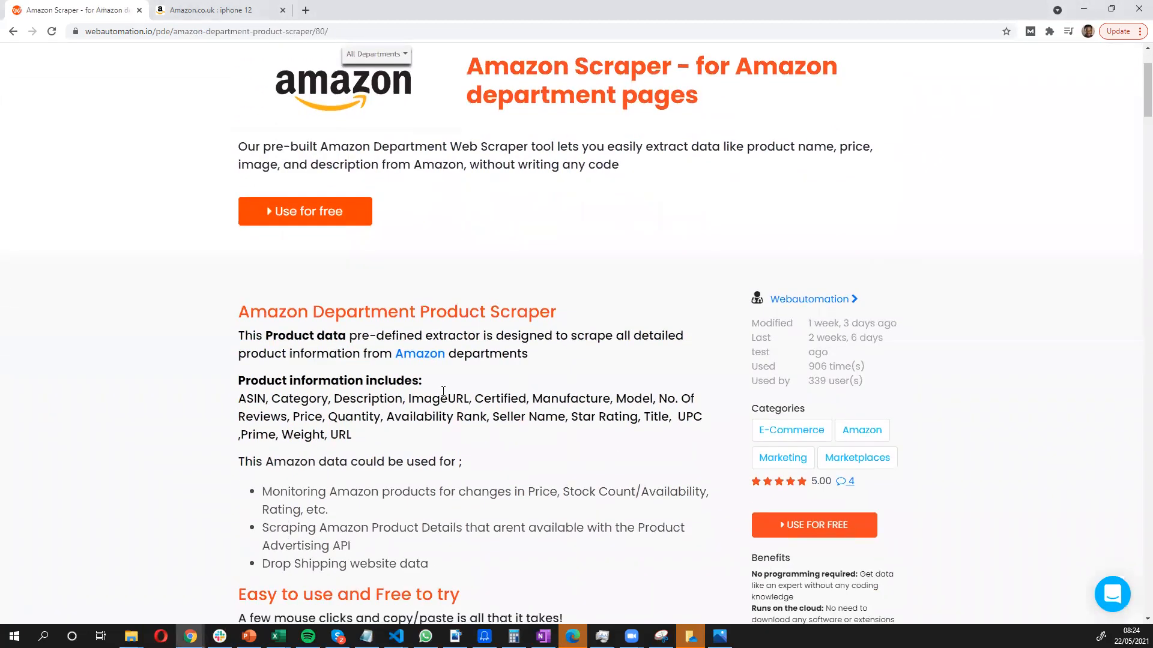
{"action": "scroll", "scroll_direction": "down", "scroll_amount": 3}
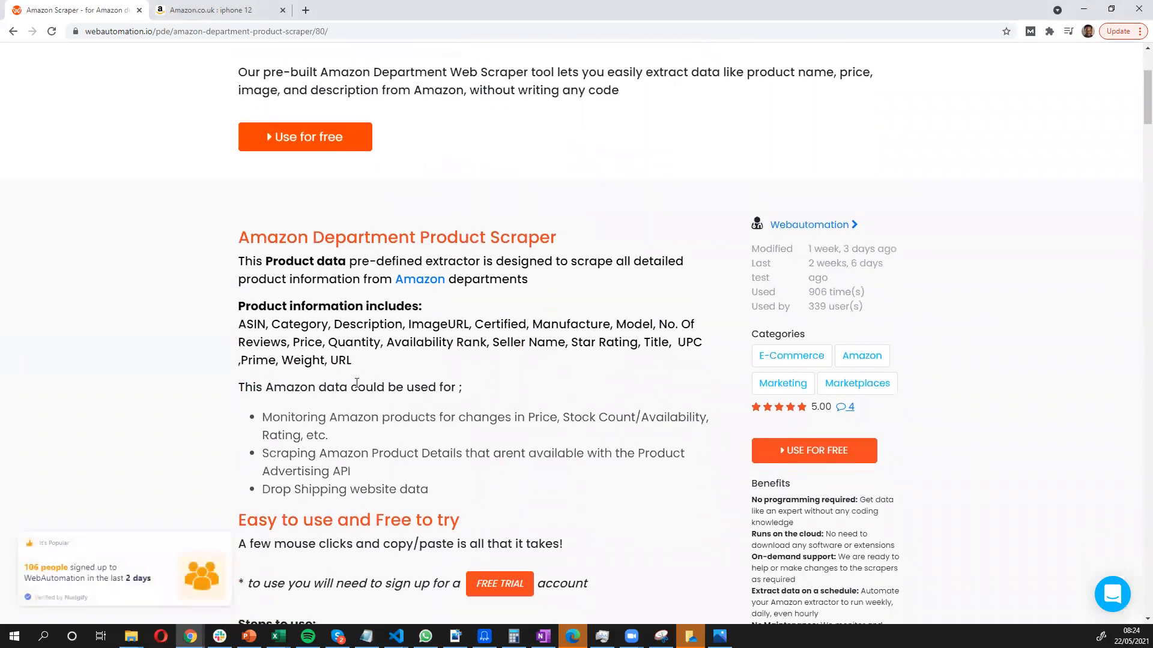
{"action": "scroll", "scroll_direction": "down", "scroll_amount": 3}
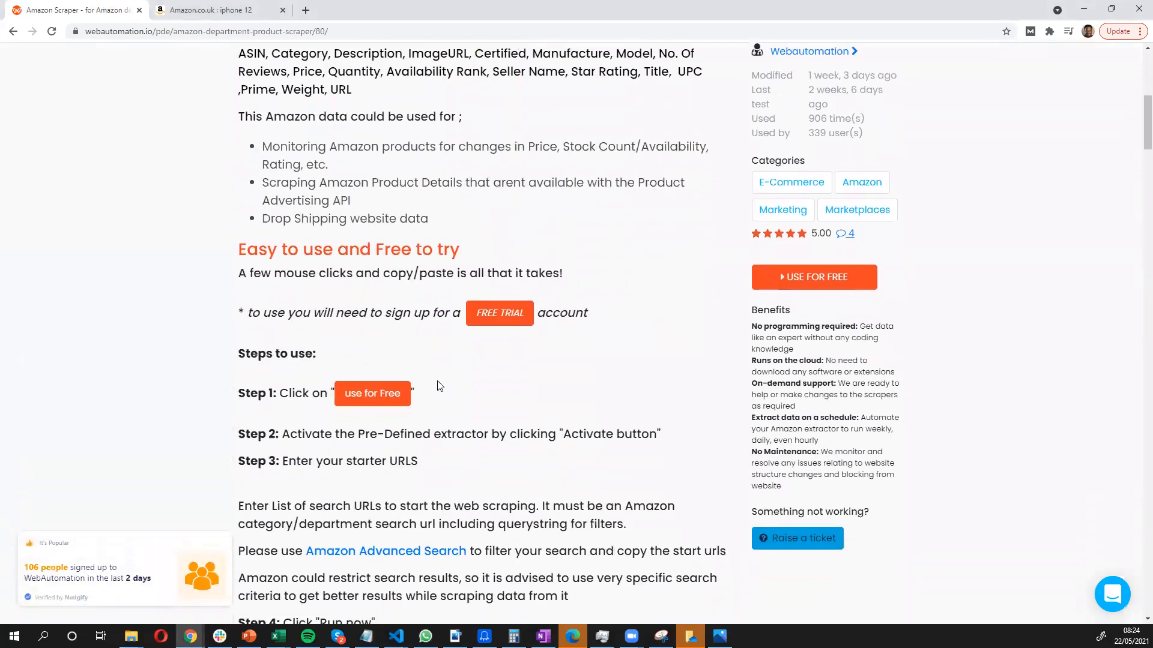
{"action": "scroll", "scroll_direction": "down", "scroll_amount": 3}
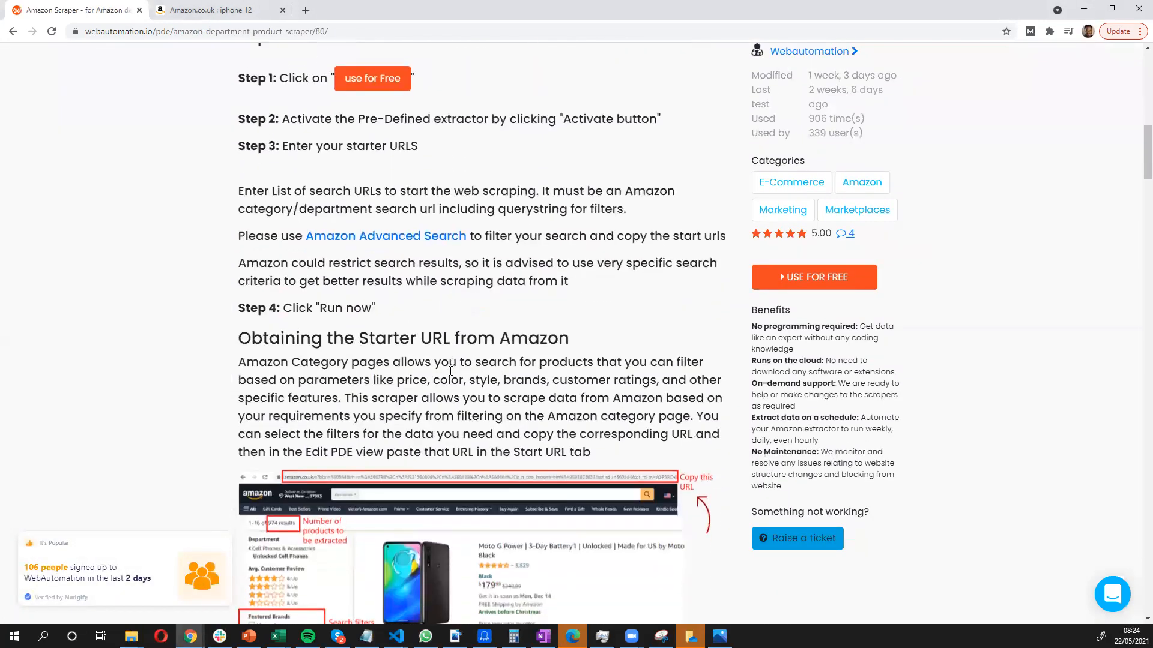
{"action": "scroll", "scroll_direction": "down", "scroll_amount": 3}
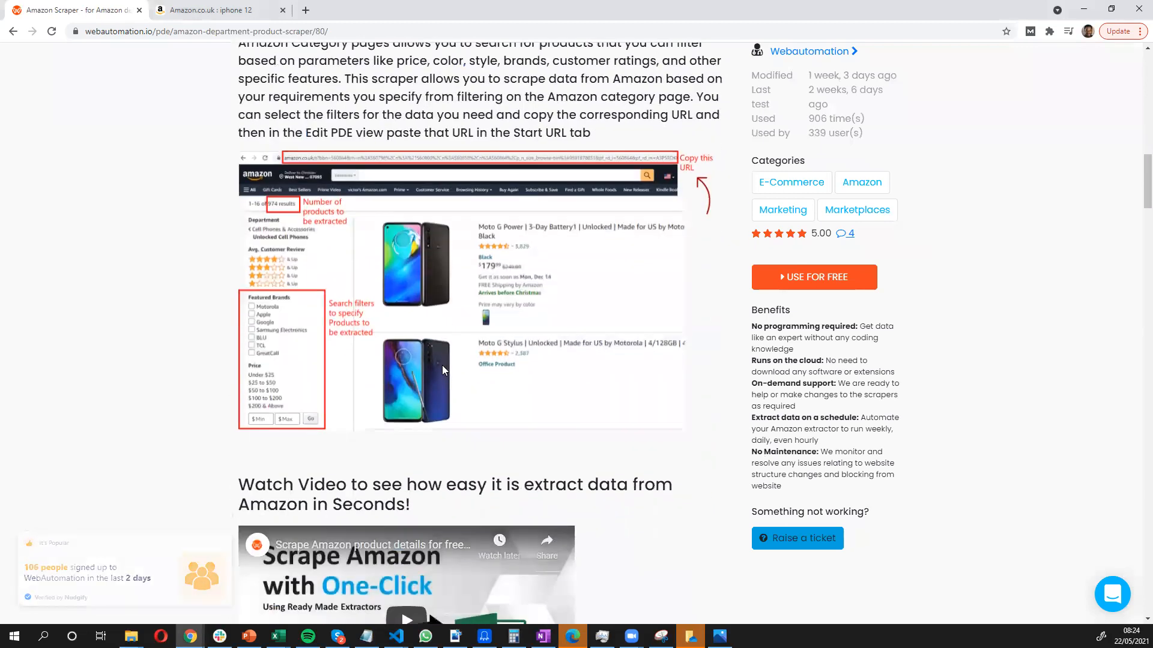
{"action": "scroll", "scroll_direction": "down", "scroll_amount": 3}
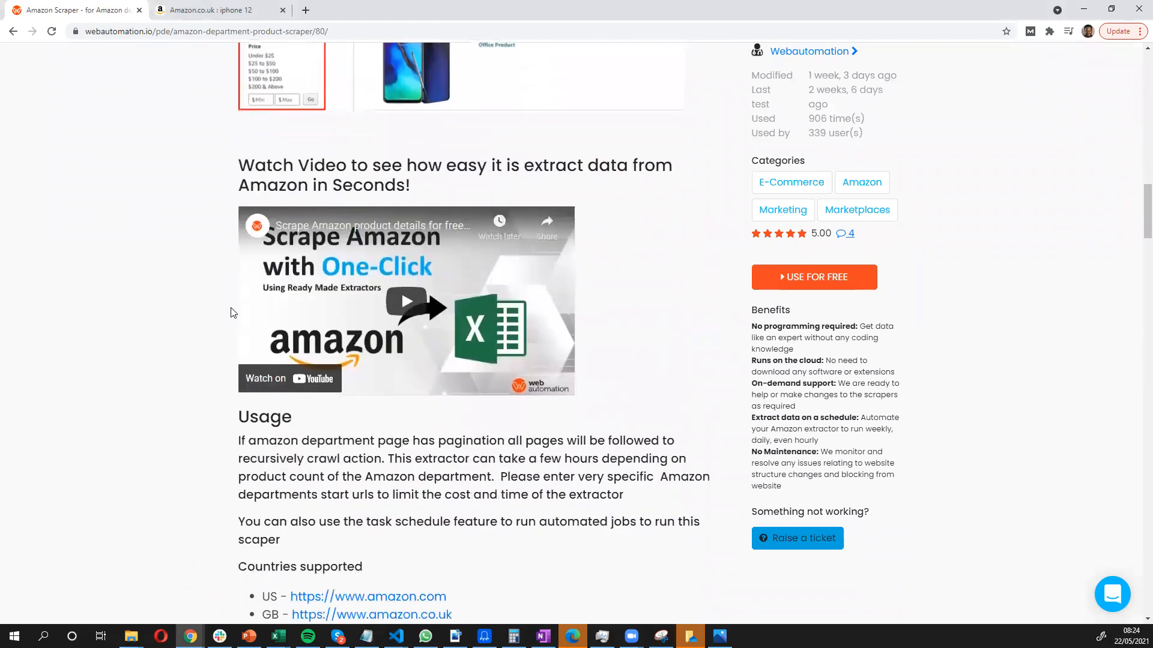
{"action": "scroll", "scroll_direction": "down", "scroll_amount": 3}
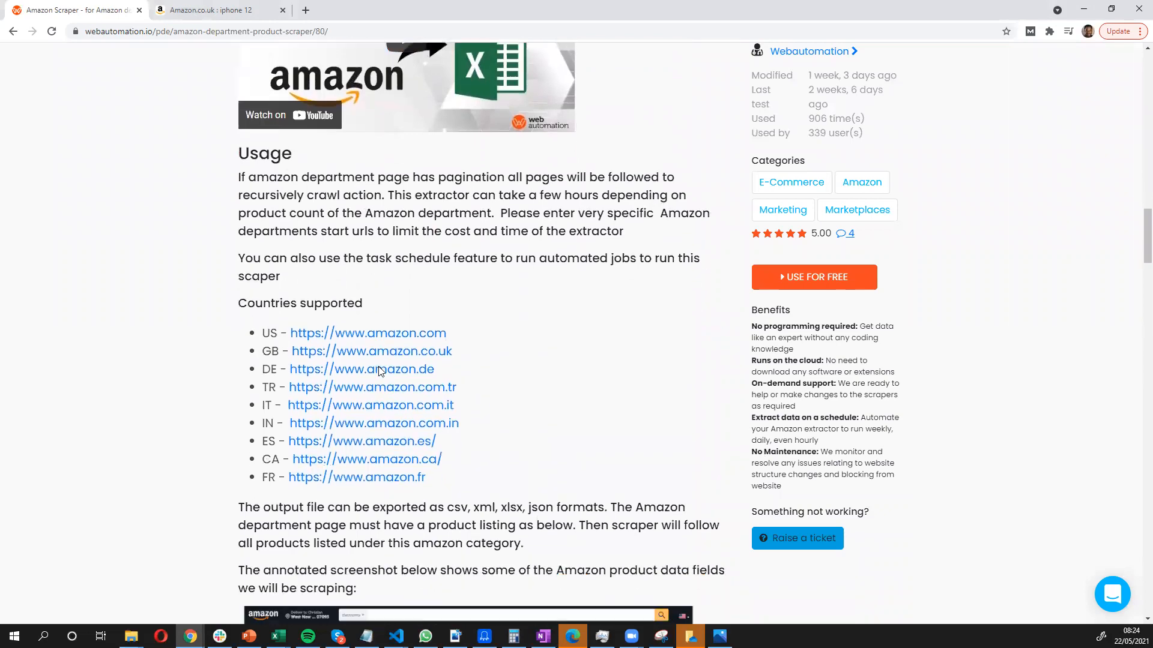
{"action": "scroll", "scroll_direction": "down", "scroll_amount": 3}
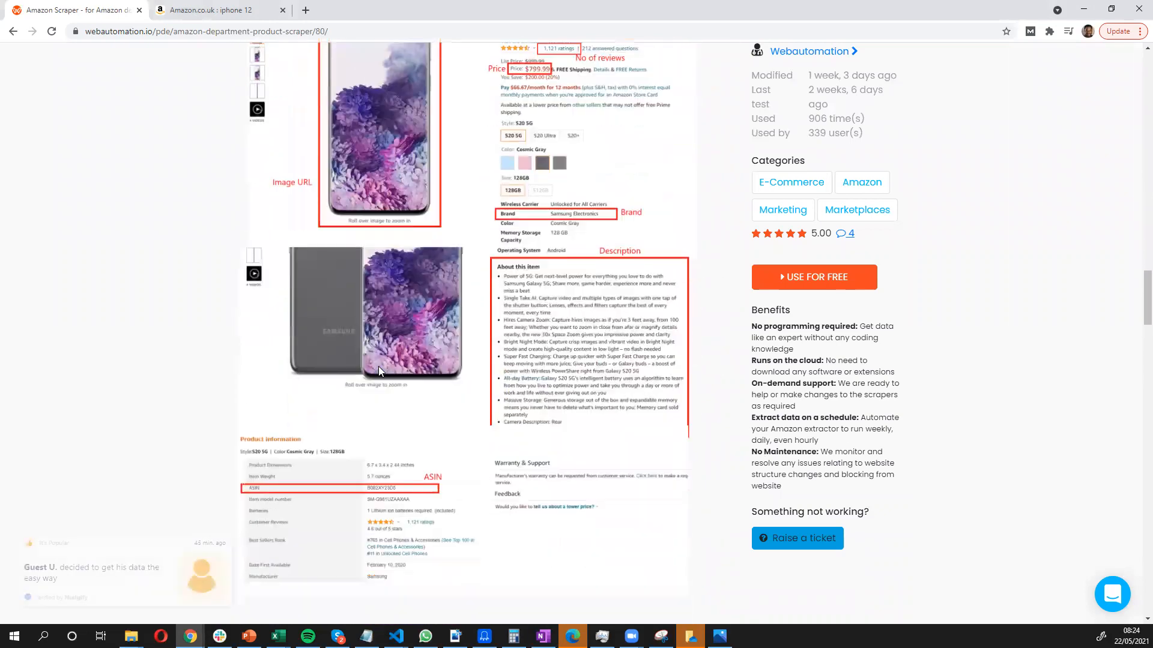
{"action": "scroll", "scroll_direction": "down", "scroll_amount": 3}
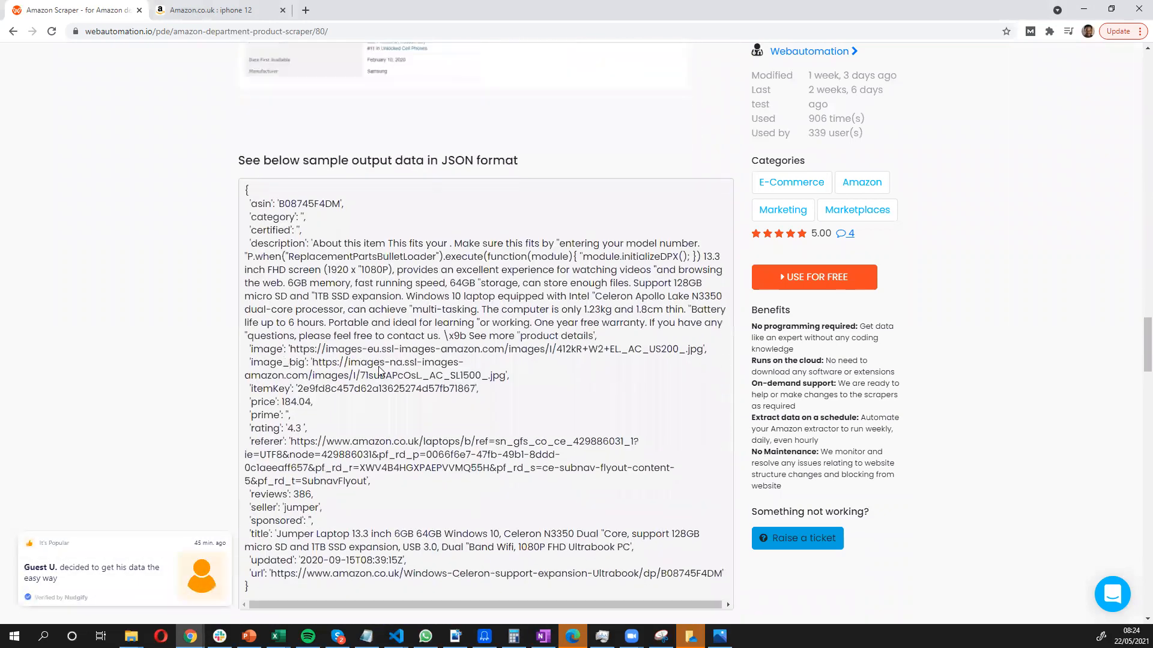
{"action": "scroll", "scroll_direction": "down", "scroll_amount": 3}
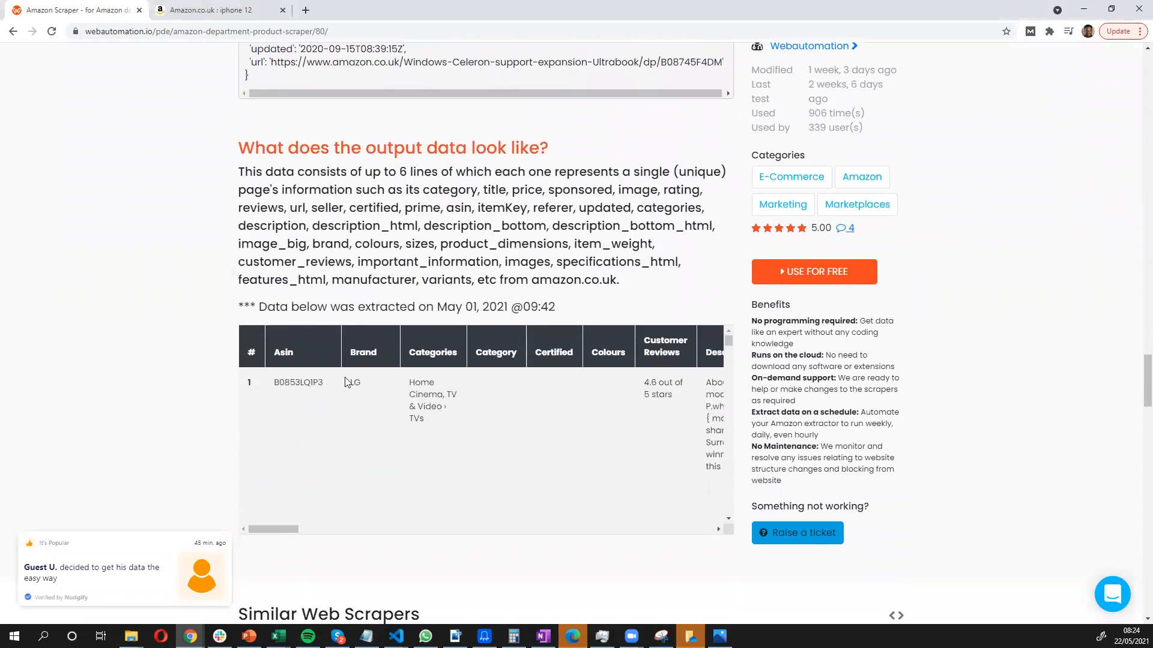
{"action": "mouse_move", "coordinate": [314, 377]}
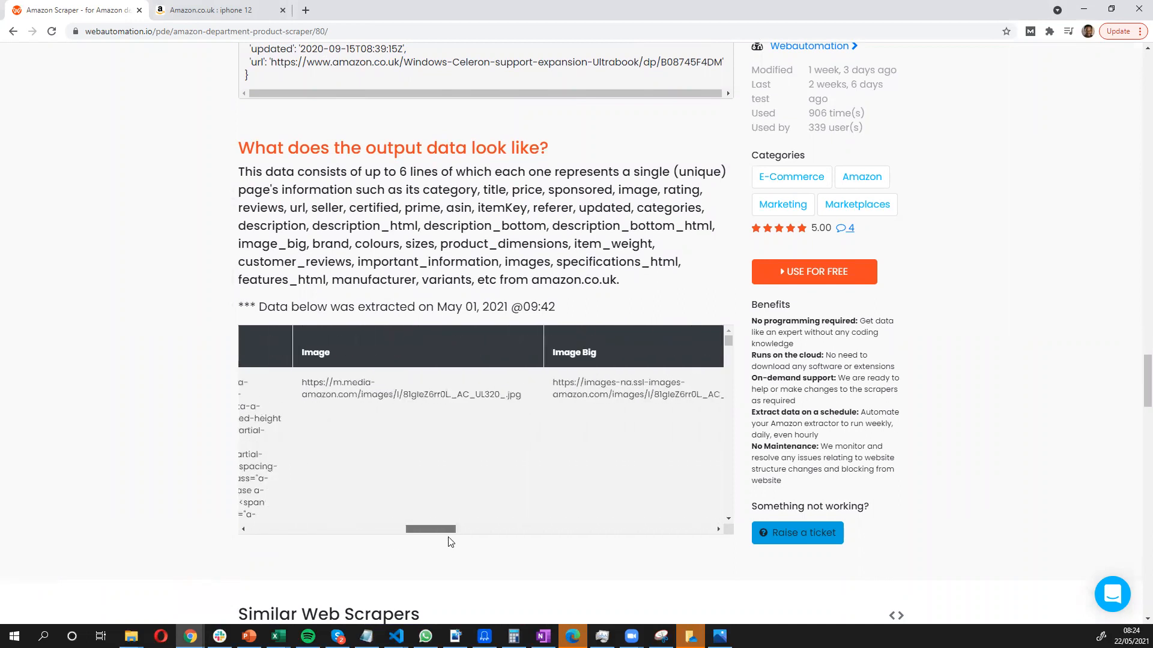
Return to the top of the scraper page and choose 'Use for free'
{"action": "scroll", "scroll_direction": "up", "scroll_amount": 3}
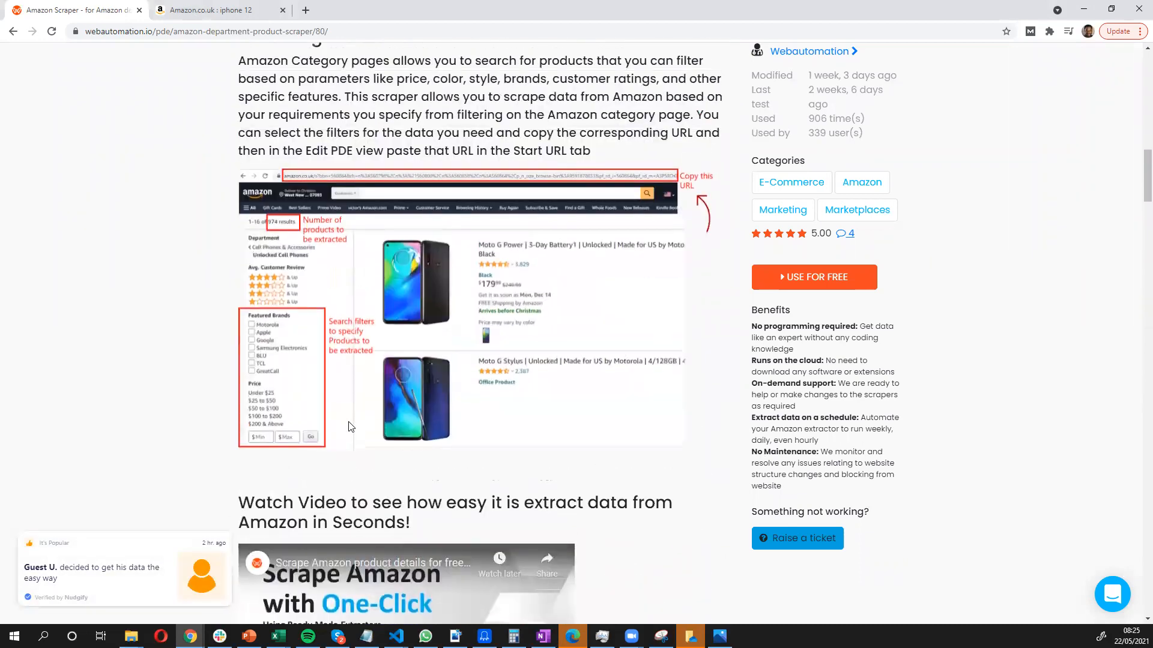
{"action": "scroll", "scroll_direction": "up", "scroll_amount": 3}
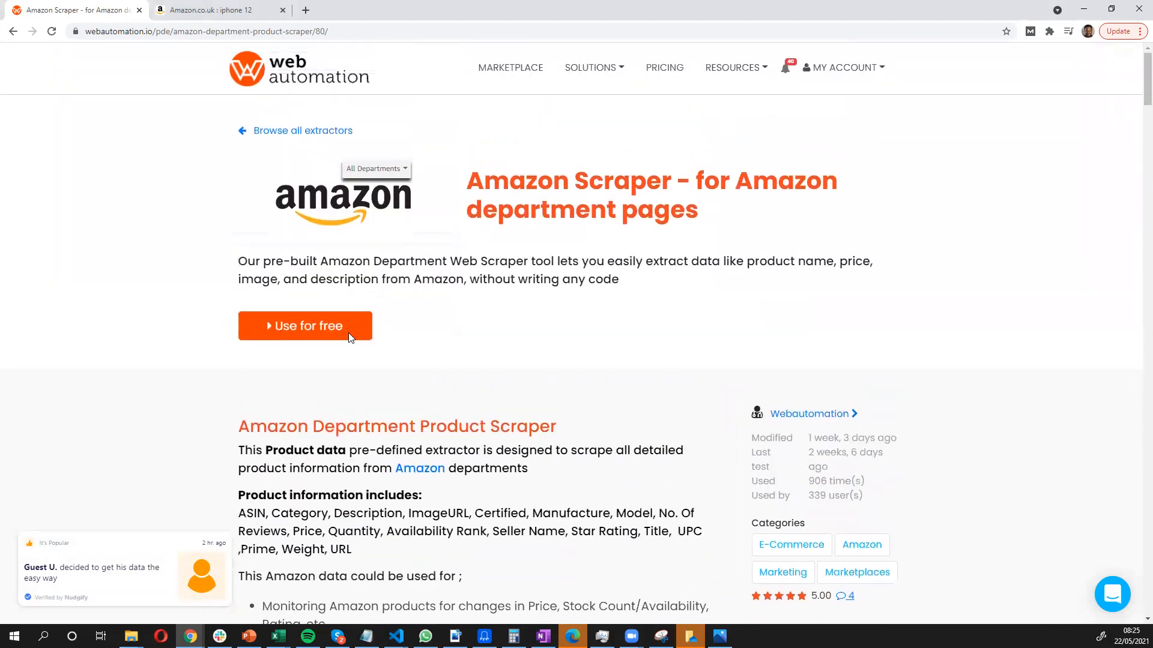
{"action": "left_click", "coordinate": [305, 325]}
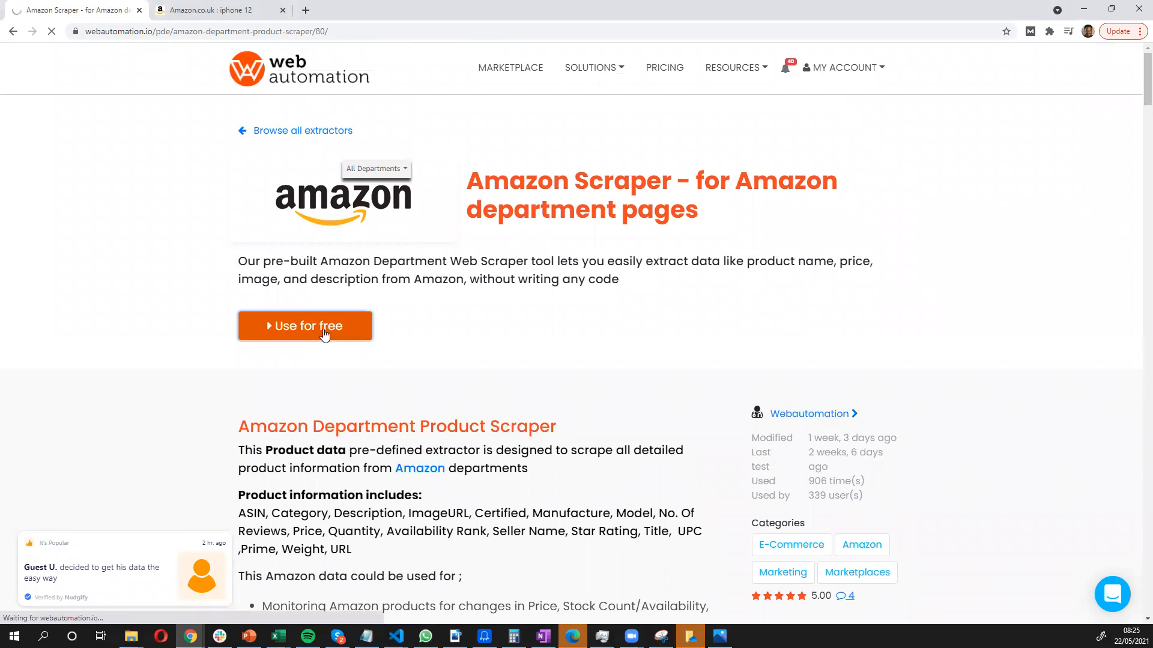
Read the starter URL instructions and activate new extractor 7878
{"action": "left_click", "coordinate": [305, 325]}
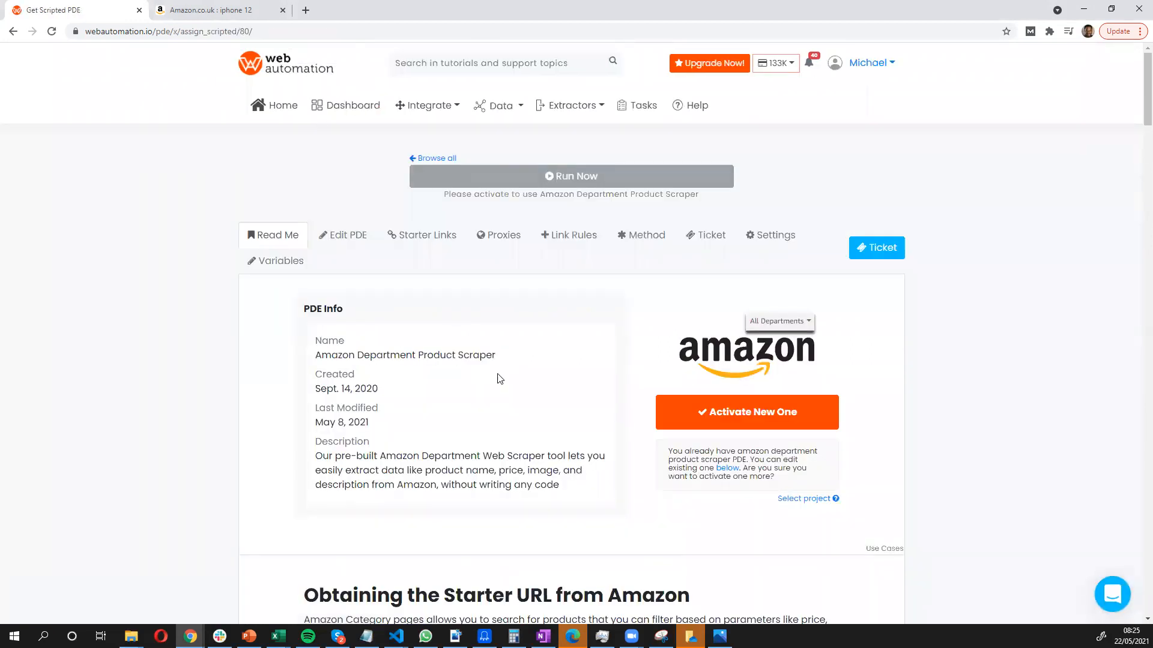
{"action": "mouse_move", "coordinate": [350, 327]}
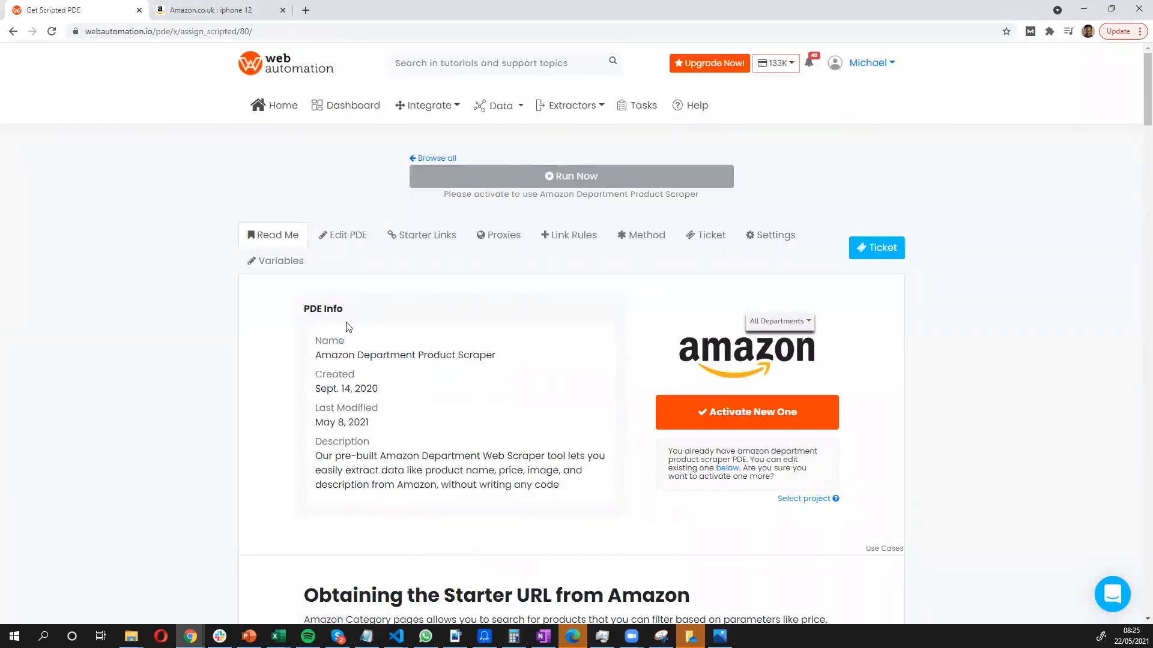
{"action": "scroll", "scroll_direction": "down", "scroll_amount": 3}
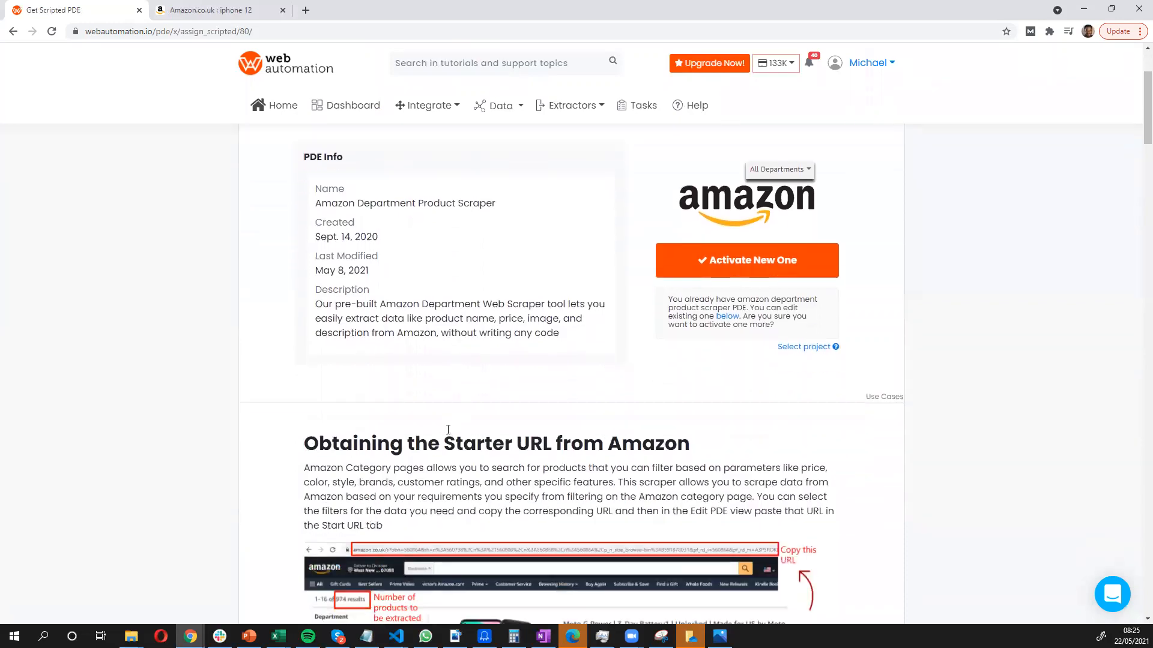
{"action": "scroll", "scroll_direction": "down", "scroll_amount": 3}
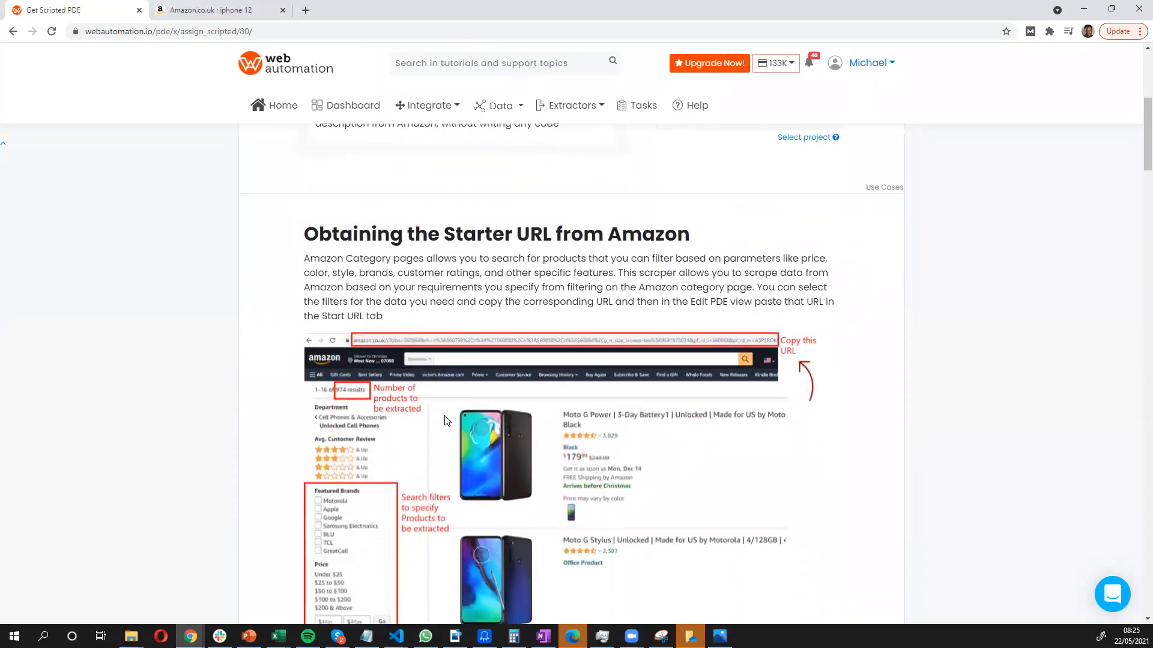
{"action": "scroll", "scroll_direction": "down", "scroll_amount": 3}
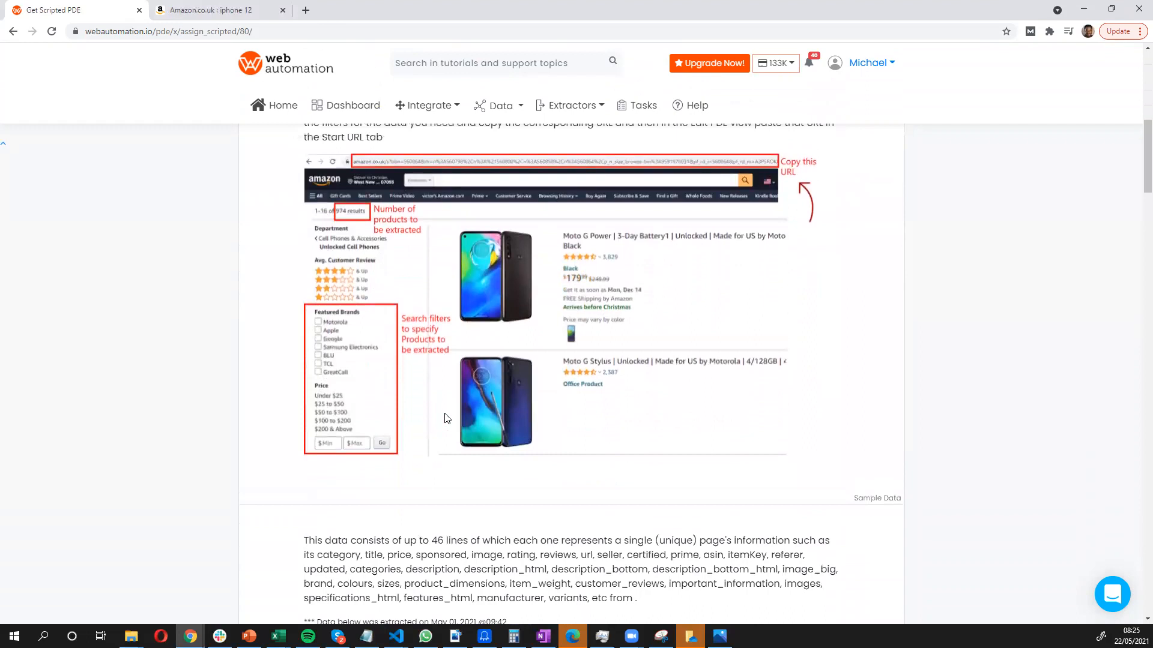
{"action": "scroll", "scroll_direction": "up", "scroll_amount": 3}
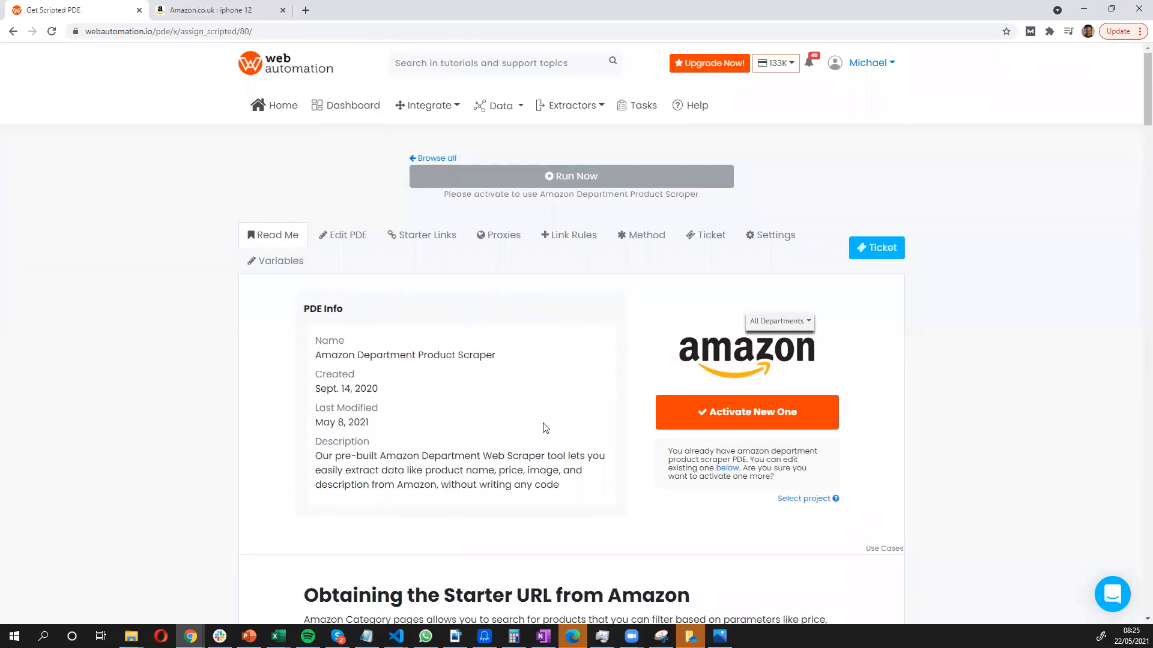
{"action": "mouse_move", "coordinate": [746, 412]}
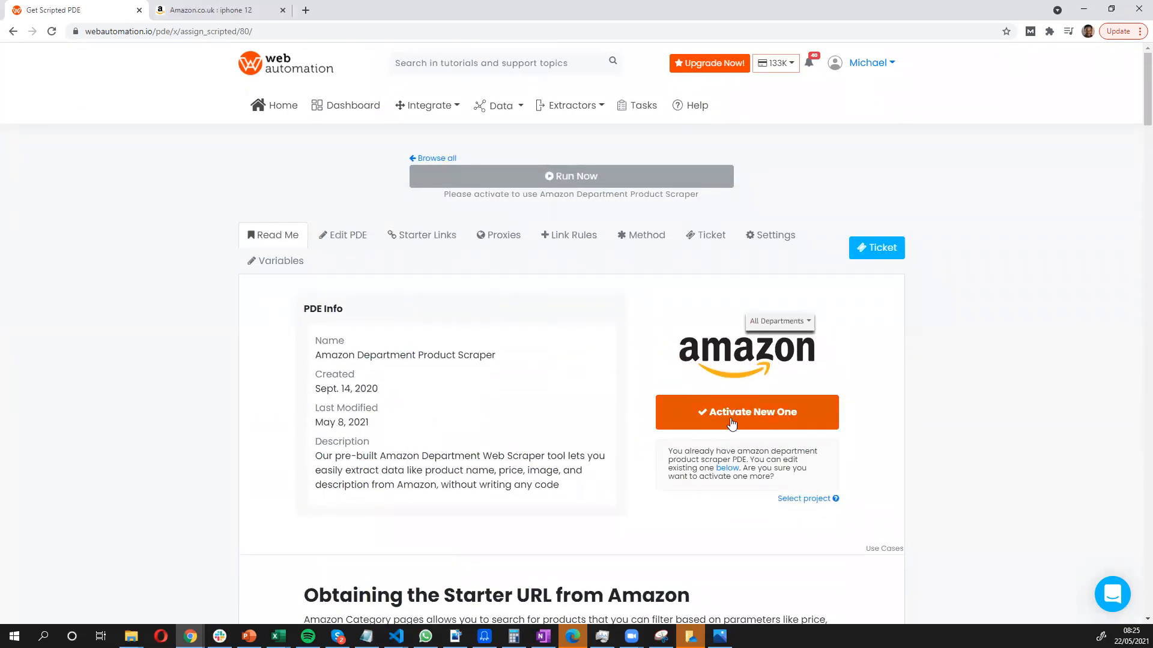
{"action": "left_click", "coordinate": [744, 412]}
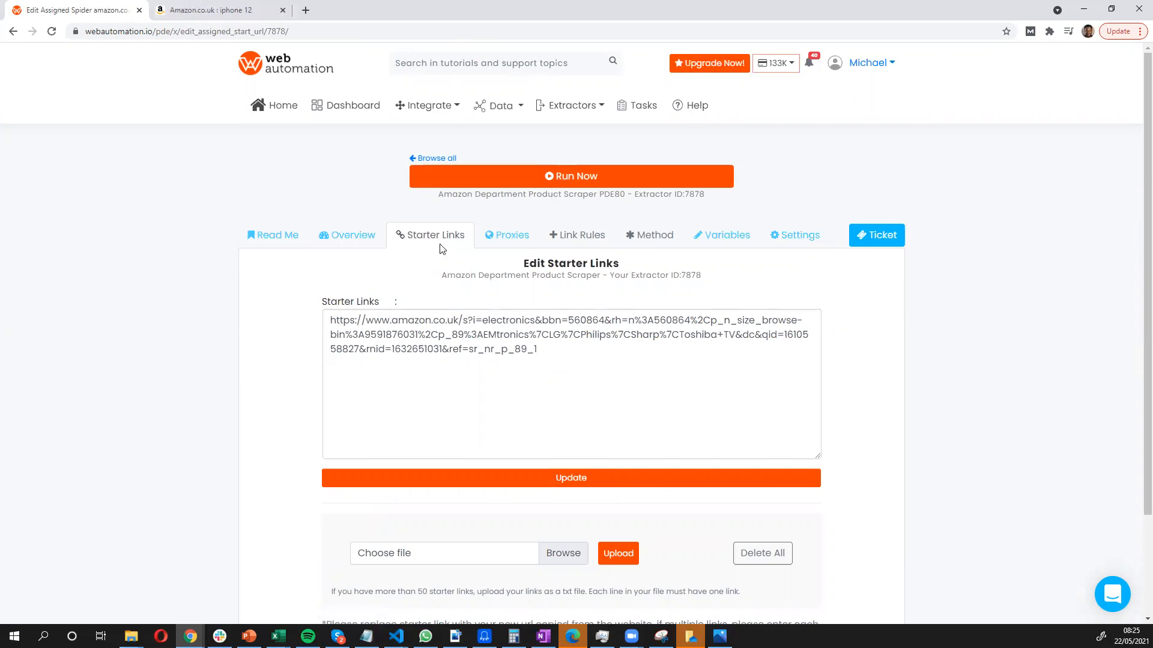
{"action": "mouse_move", "coordinate": [438, 243]}
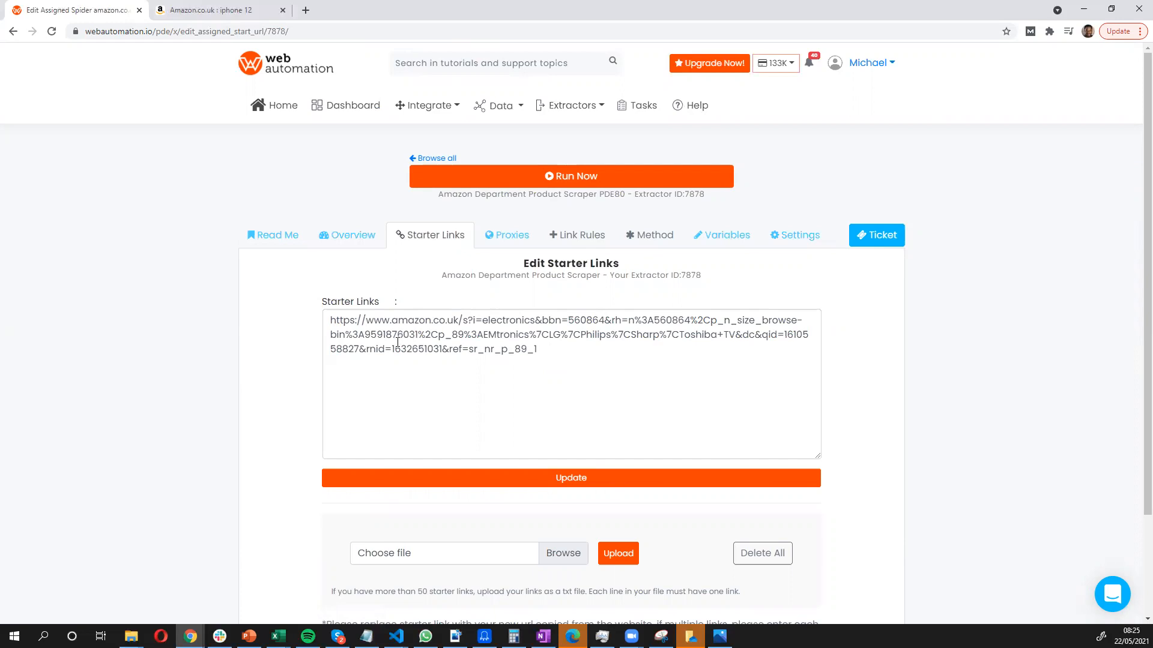
Open the starter links editor holding the default Amazon electronics URL
{"action": "left_click", "coordinate": [213, 10]}
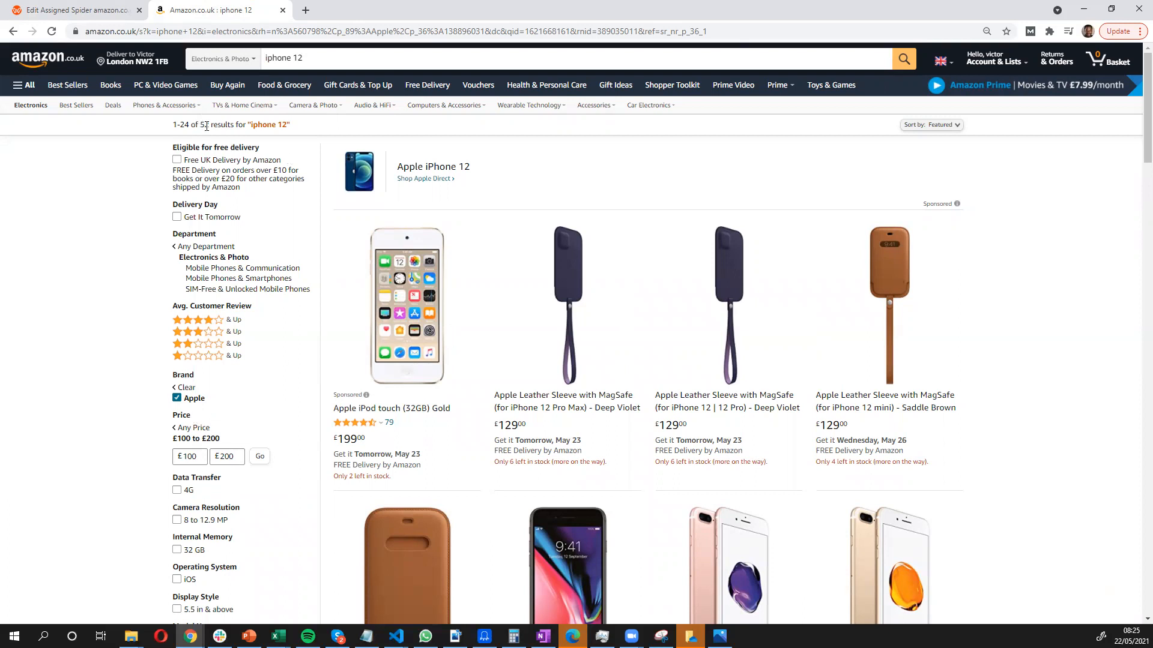
{"action": "mouse_move", "coordinate": [209, 31]}
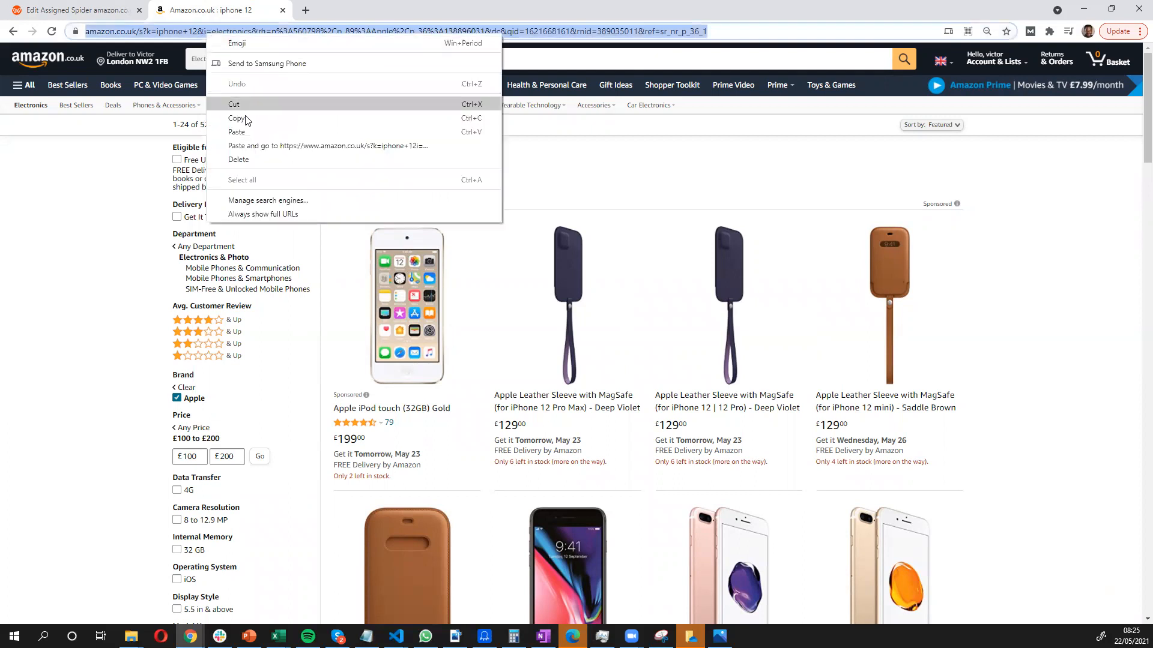
Copy the Apple-filtered iPhone 12 Amazon.co.uk results URL
{"action": "left_click", "coordinate": [70, 9]}
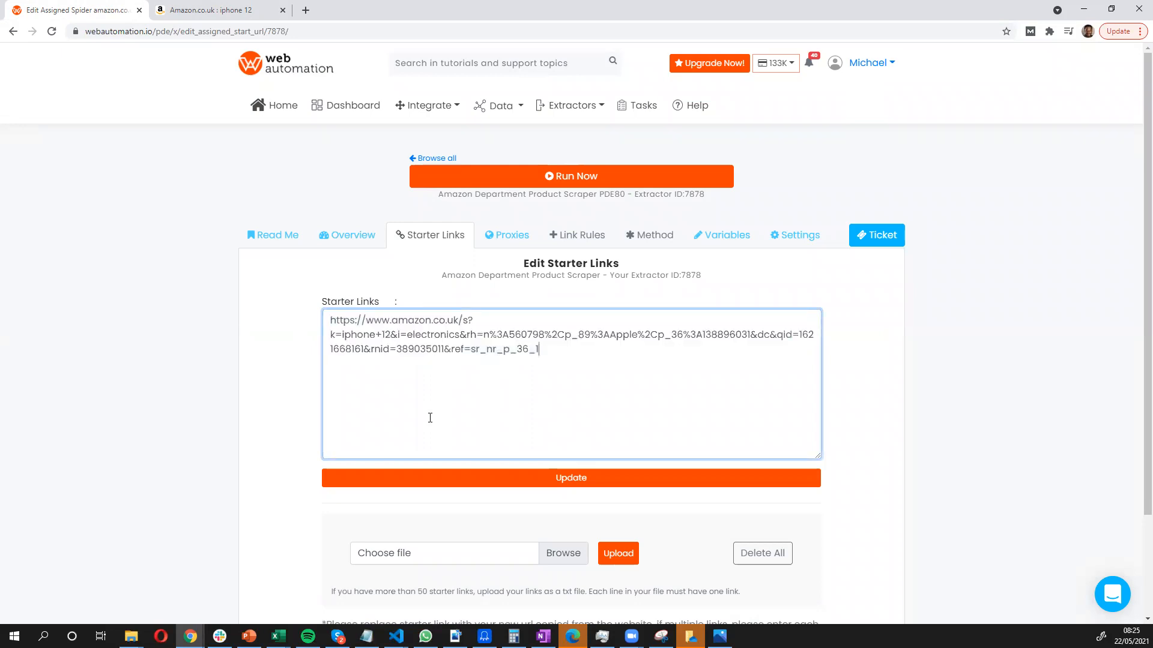
Save the iPhone 12 starter link and run extractor 7878
{"action": "left_click", "coordinate": [570, 478]}
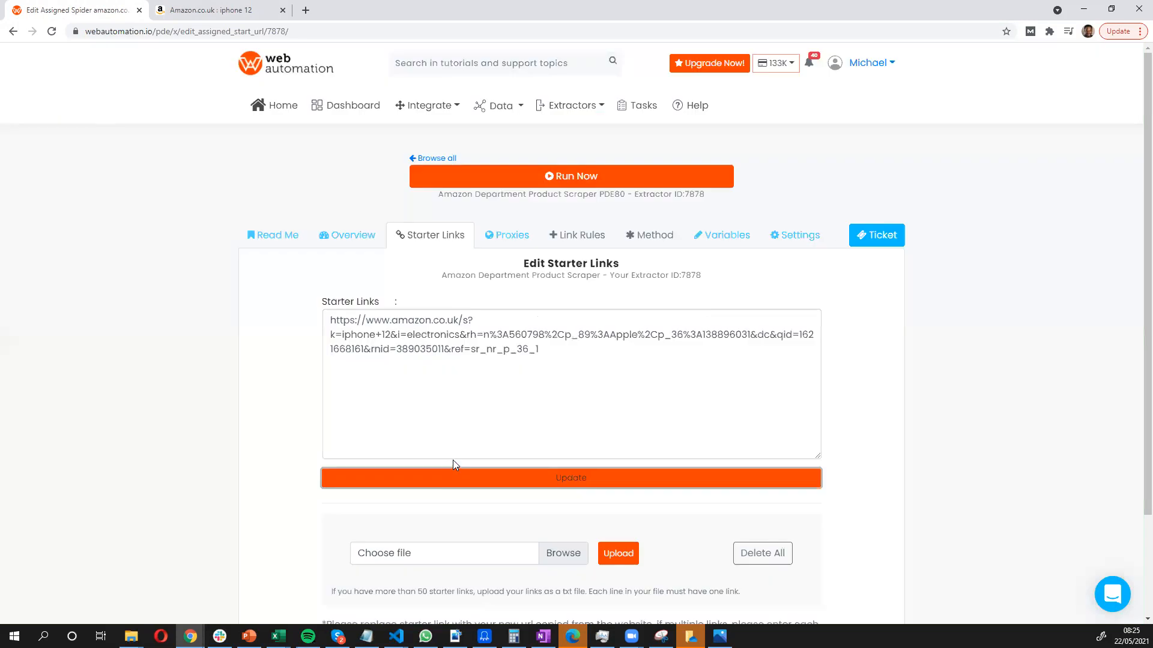
{"action": "mouse_move", "coordinate": [551, 180]}
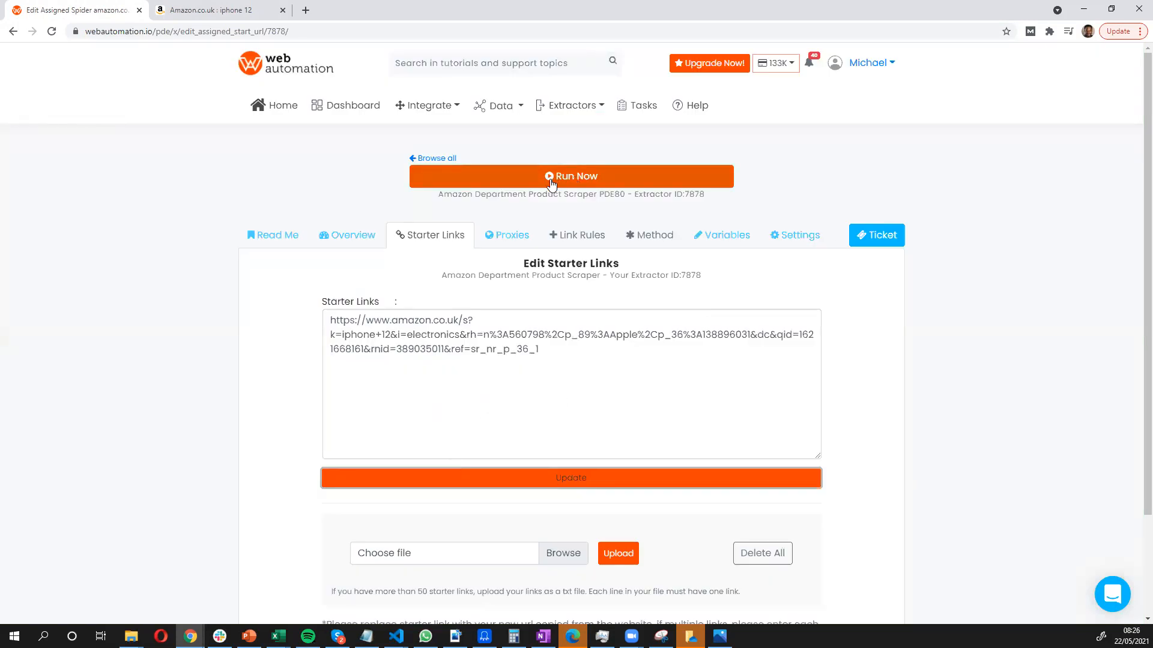
{"action": "left_click", "coordinate": [571, 176]}
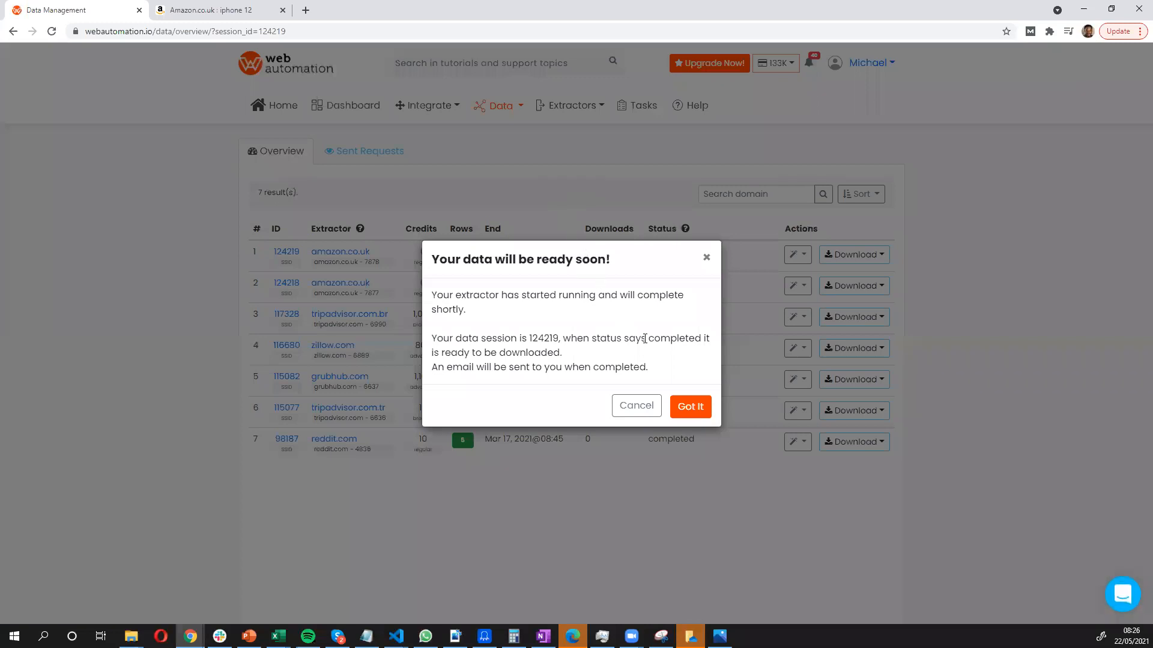
Dismiss the run notice and view download formats for session 124219
{"action": "left_click", "coordinate": [689, 407]}
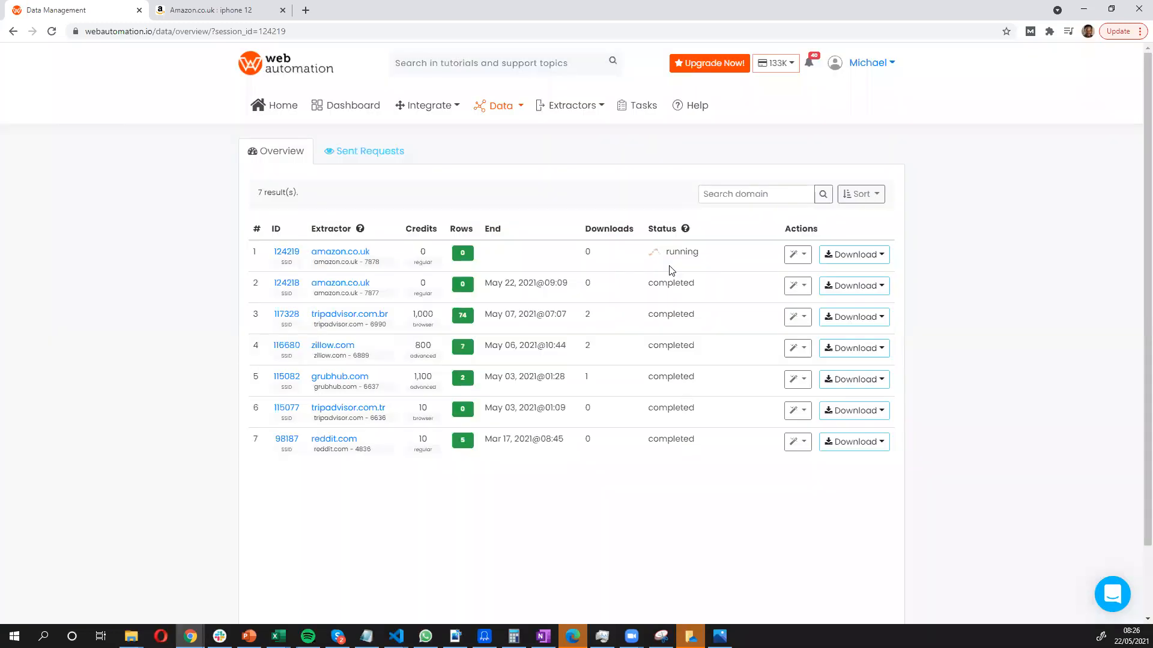
{"action": "mouse_move", "coordinate": [662, 266]}
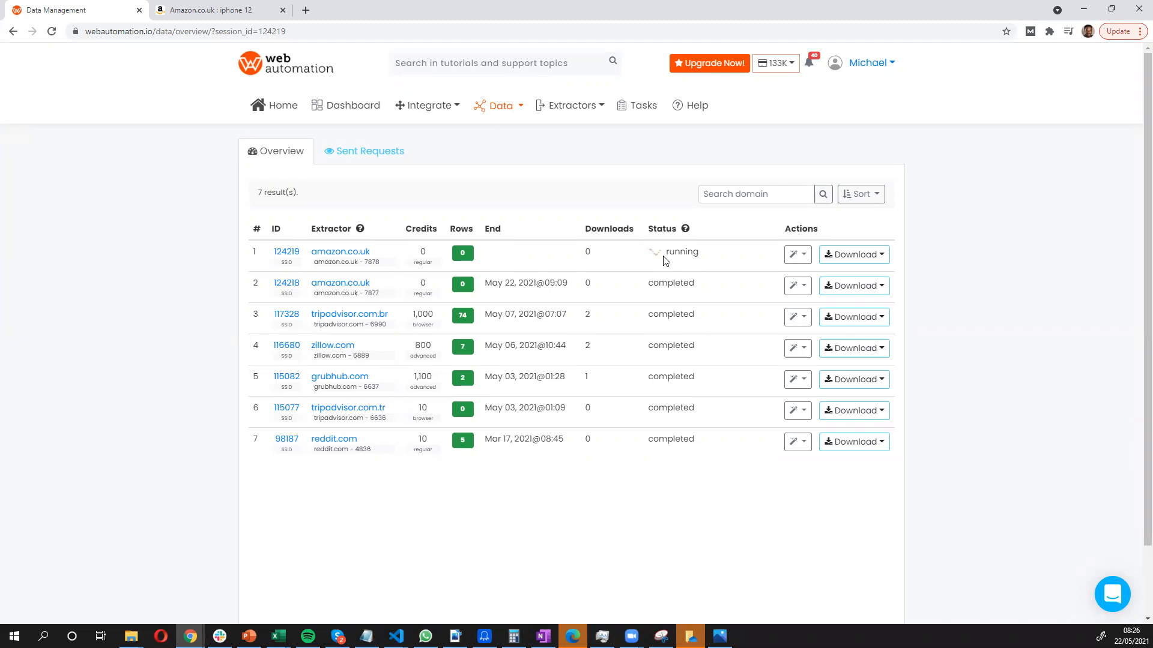
{"action": "mouse_move", "coordinate": [677, 293]}
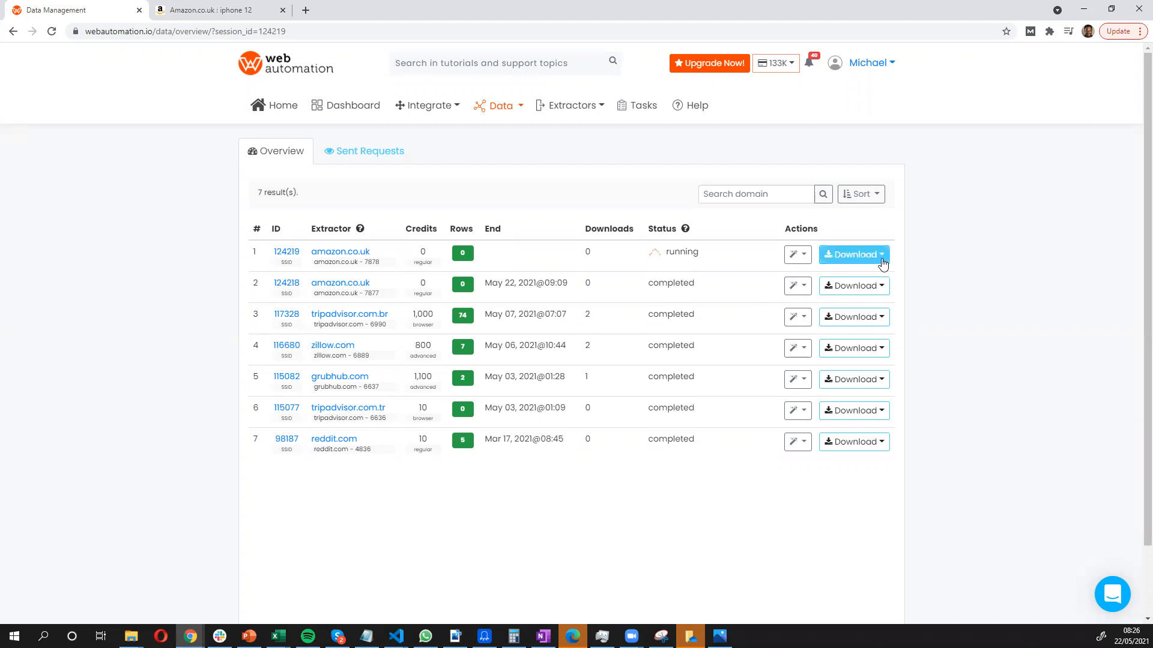
{"action": "left_click", "coordinate": [880, 255]}
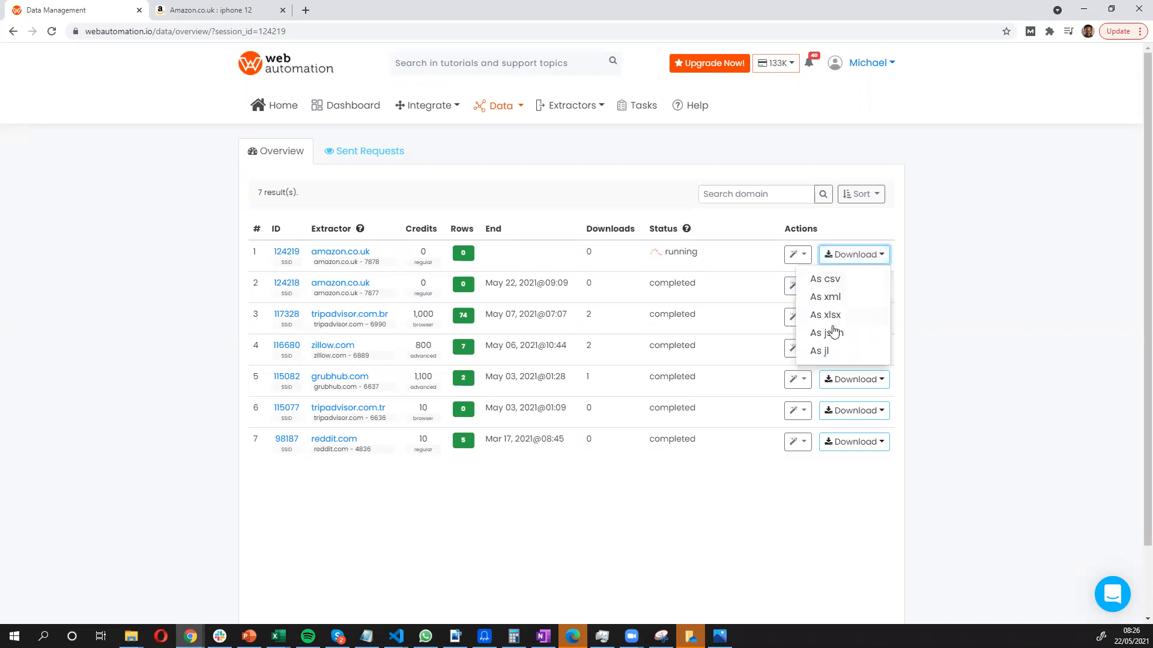
{"action": "mouse_move", "coordinate": [825, 333]}
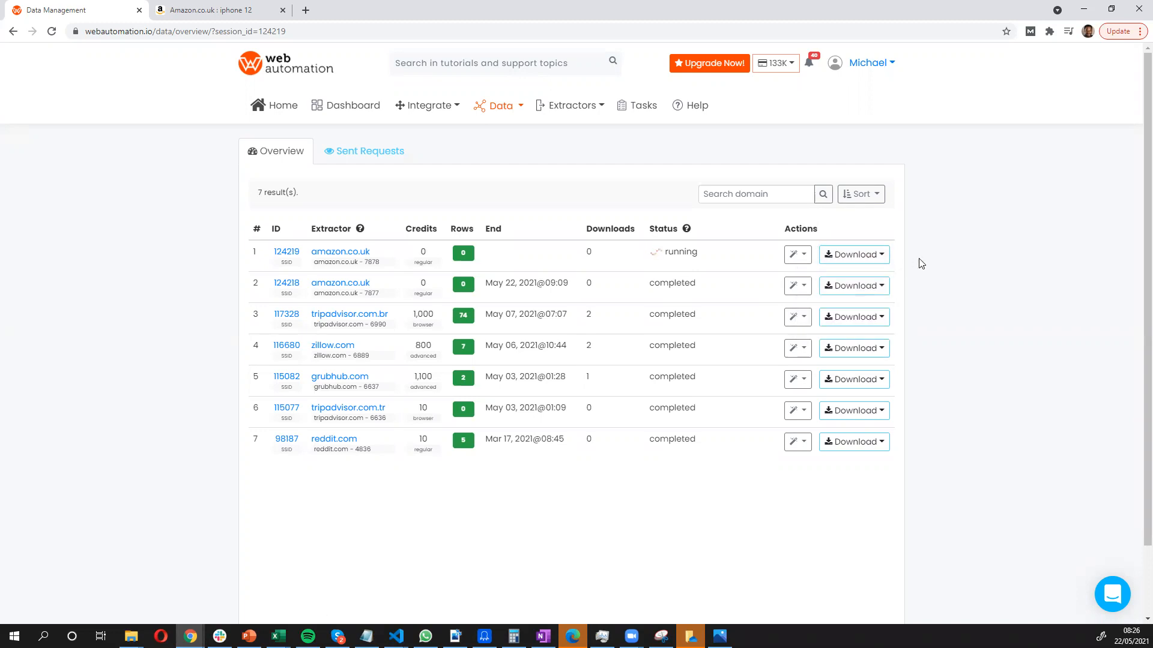
{"action": "mouse_move", "coordinate": [910, 261]}
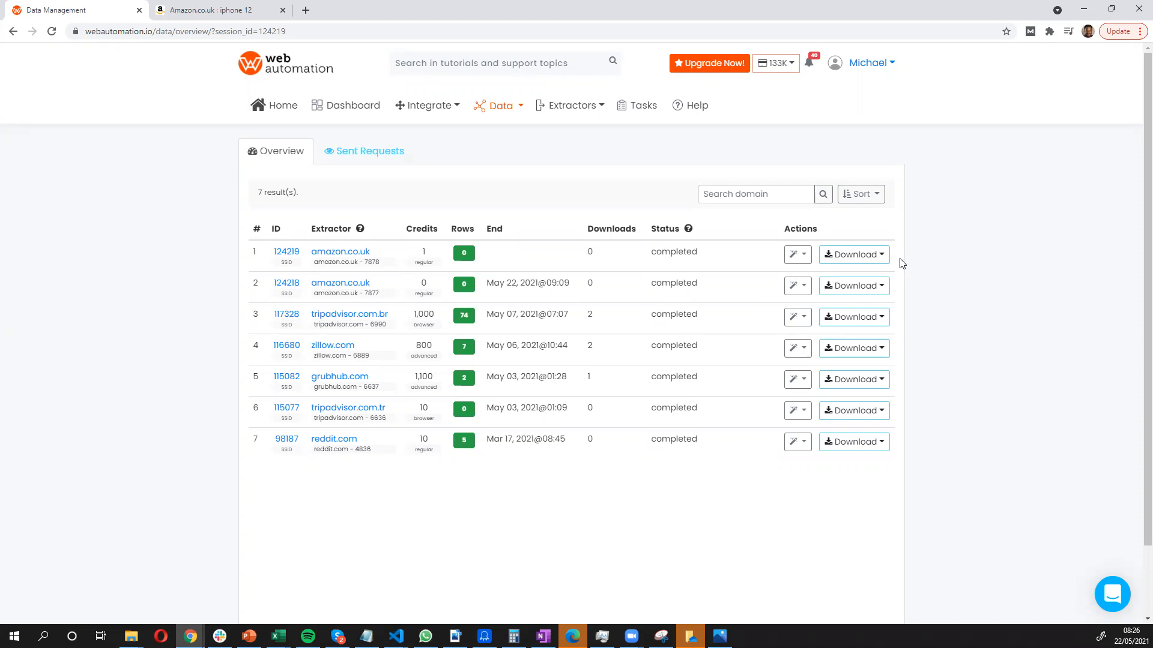
{"action": "mouse_move", "coordinate": [455, 160]}
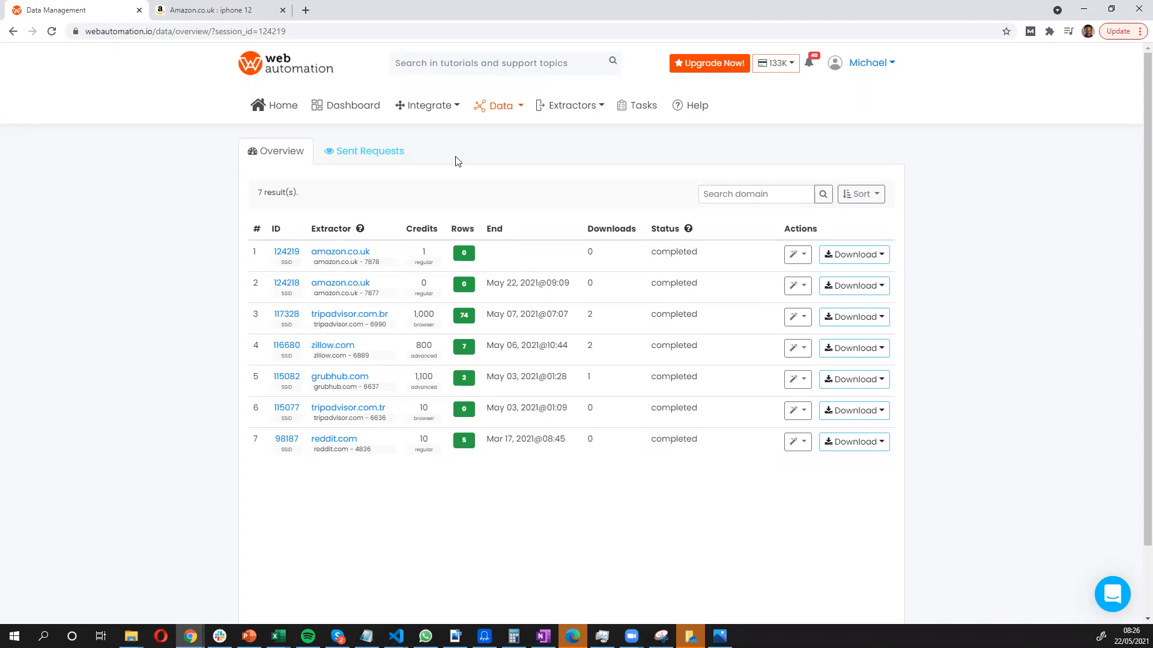